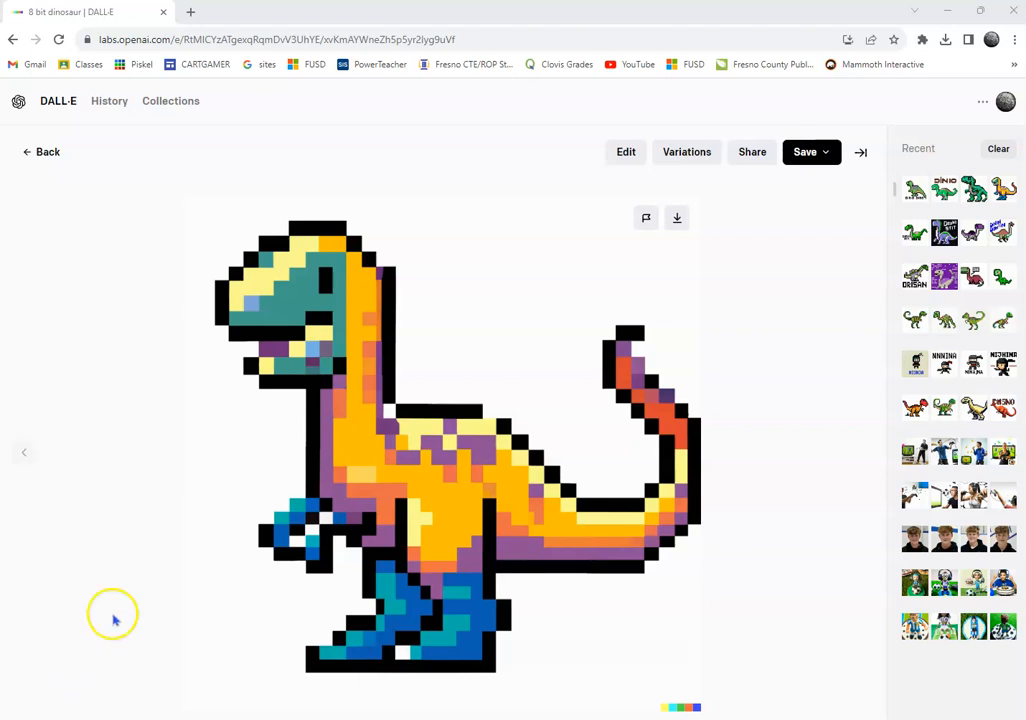
{"action": "mouse_move", "coordinate": [130, 268]}
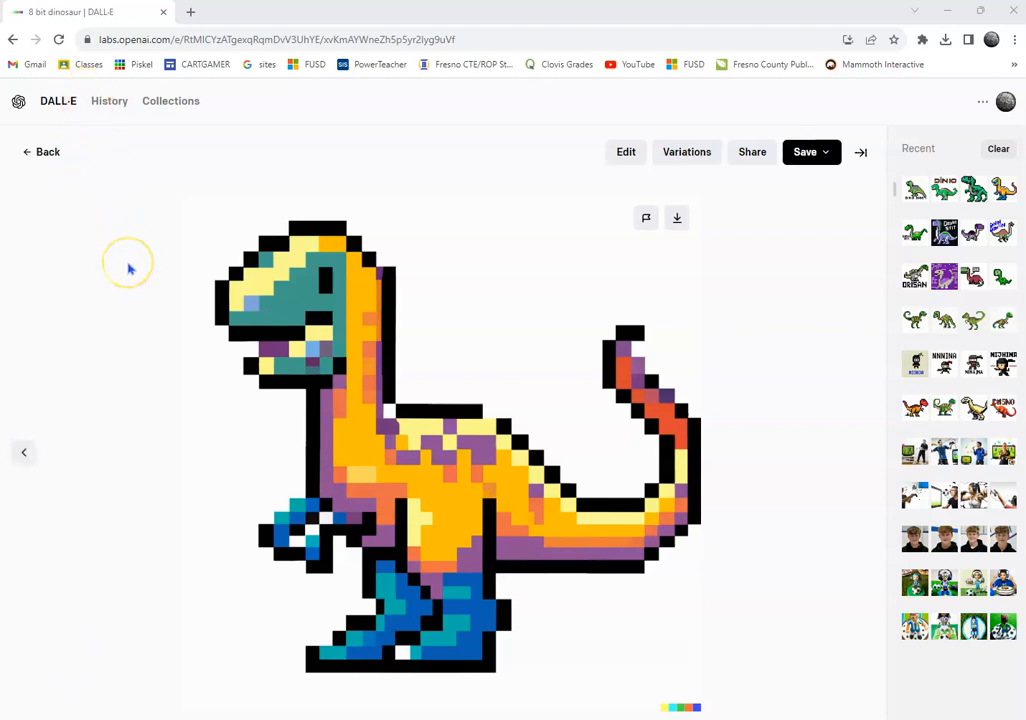
{"action": "mouse_move", "coordinate": [607, 268]}
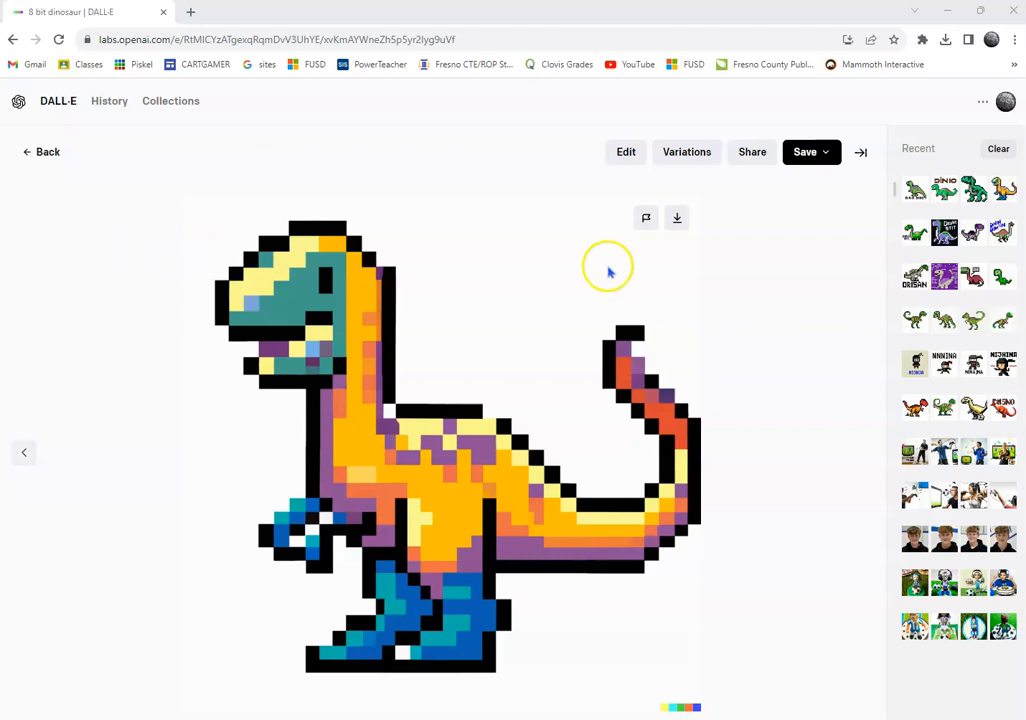
{"action": "mouse_move", "coordinate": [473, 567]}
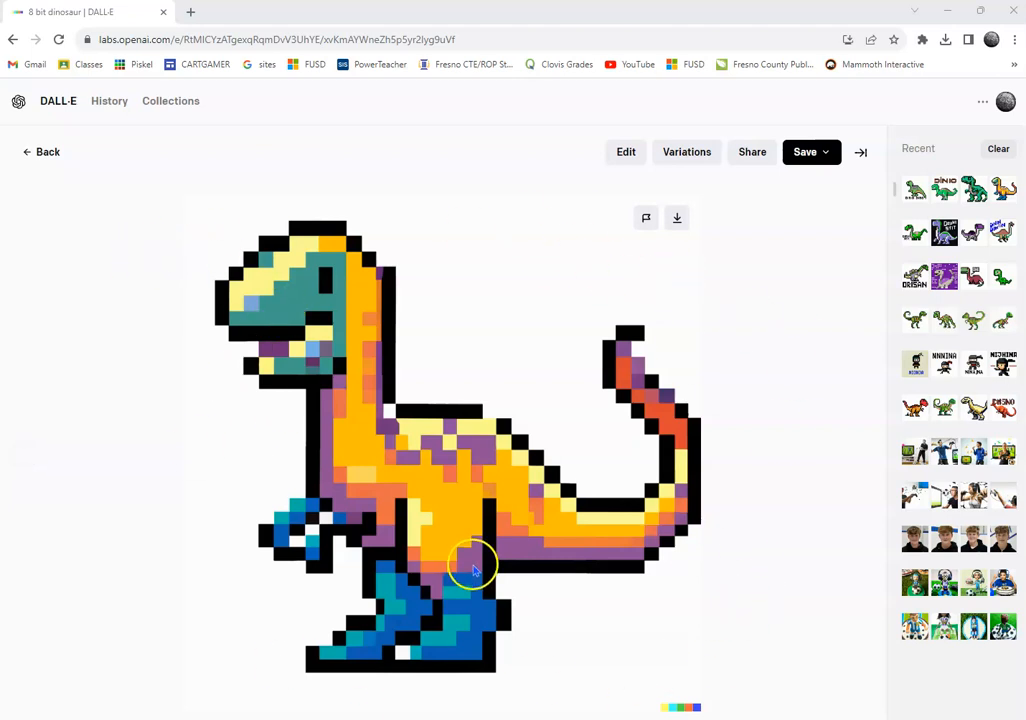
Download the generated 8-bit pixel dinosaur image from DALL-E.
{"action": "left_click", "coordinate": [805, 151]}
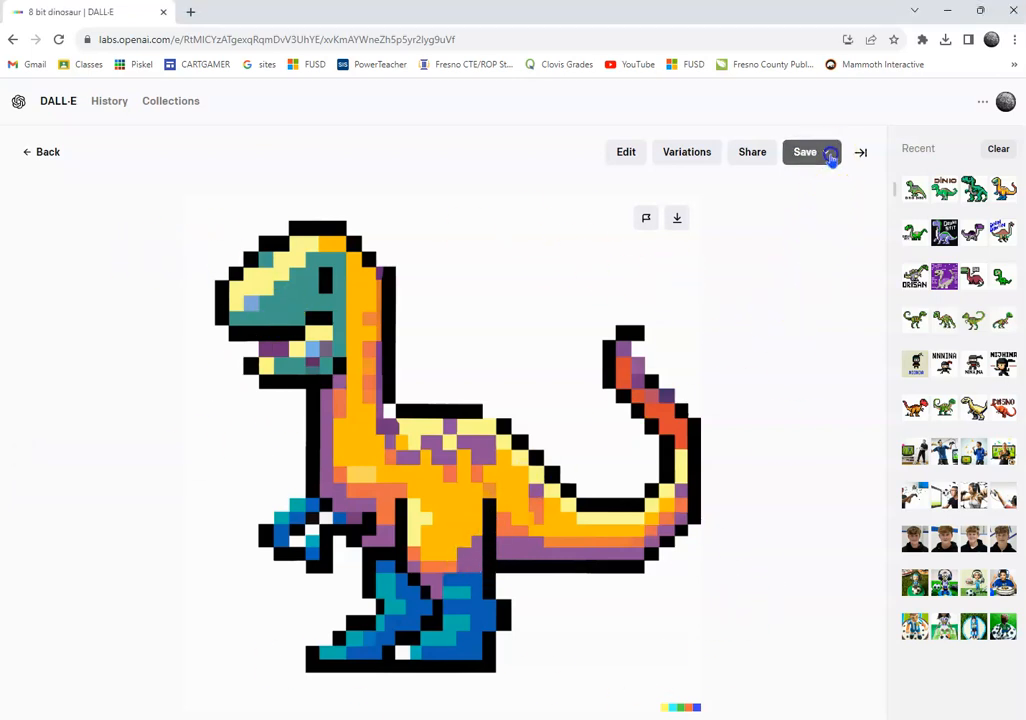
{"action": "left_click", "coordinate": [805, 151]}
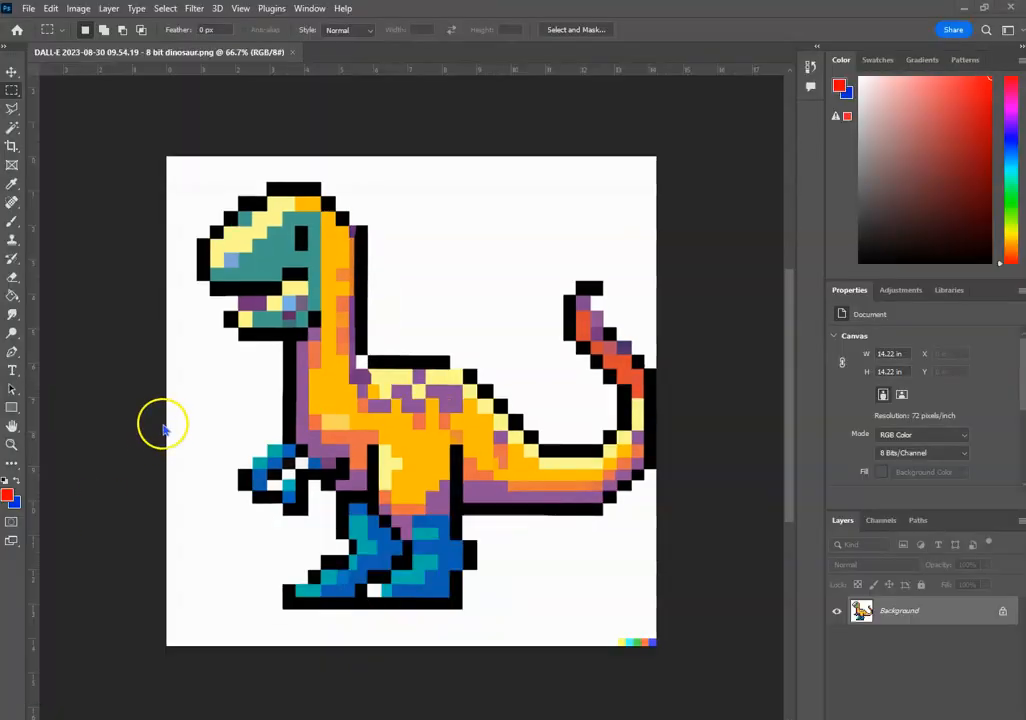
{"action": "mouse_move", "coordinate": [253, 60]}
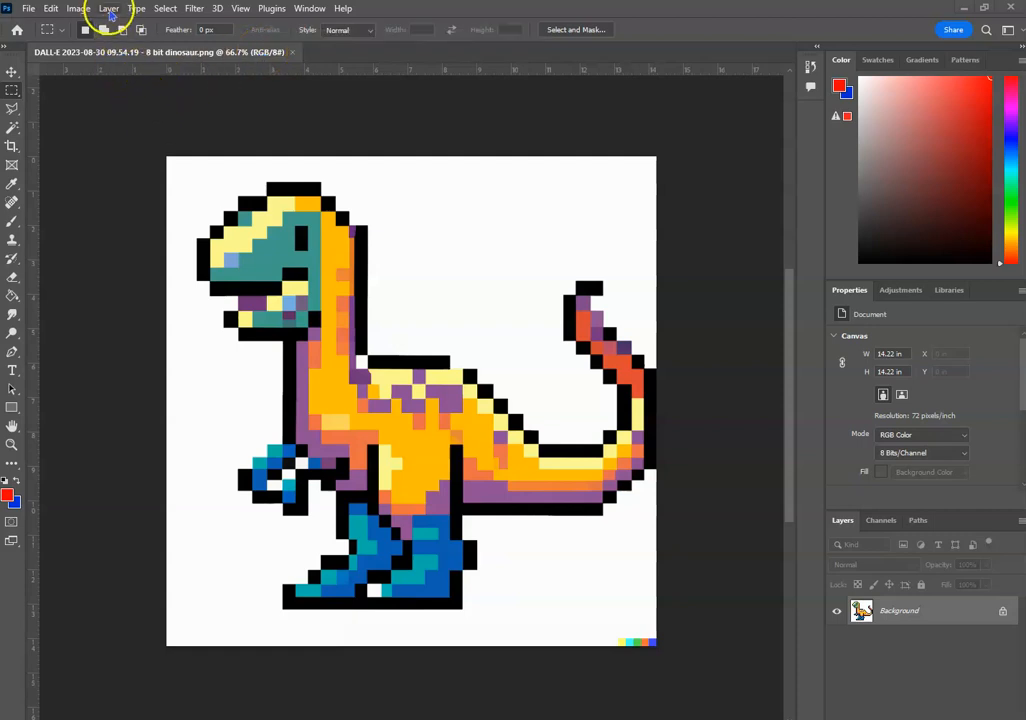
Convert the dinosaur to Indexed Color with a Local (Selective) 16-colour palette.
{"action": "left_click", "coordinate": [78, 8]}
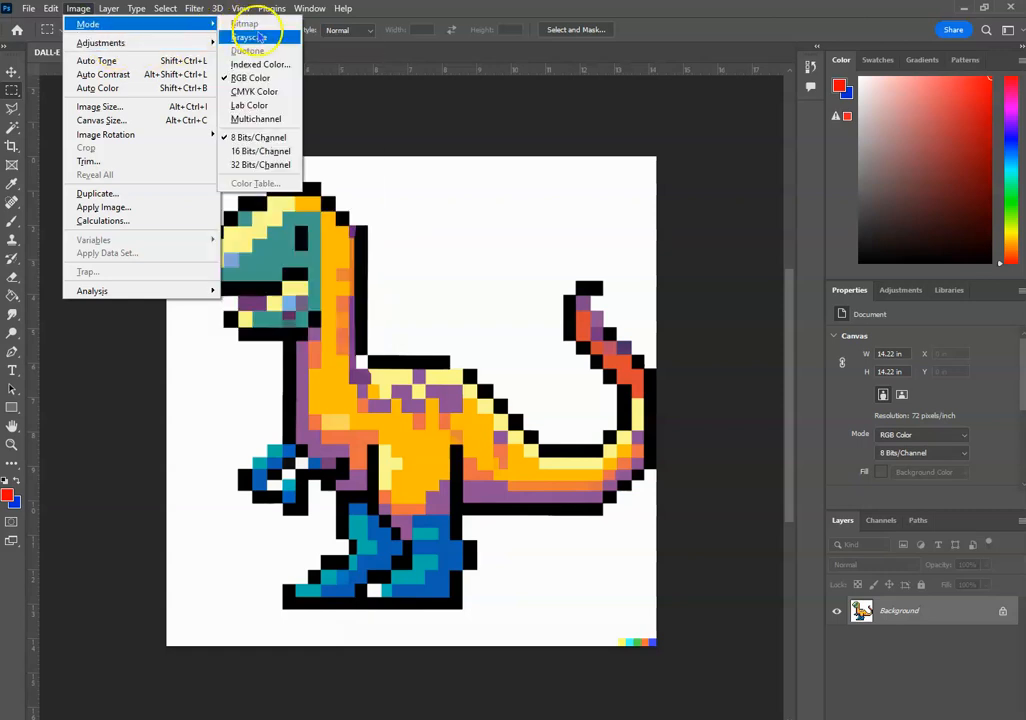
{"action": "left_click", "coordinate": [260, 64]}
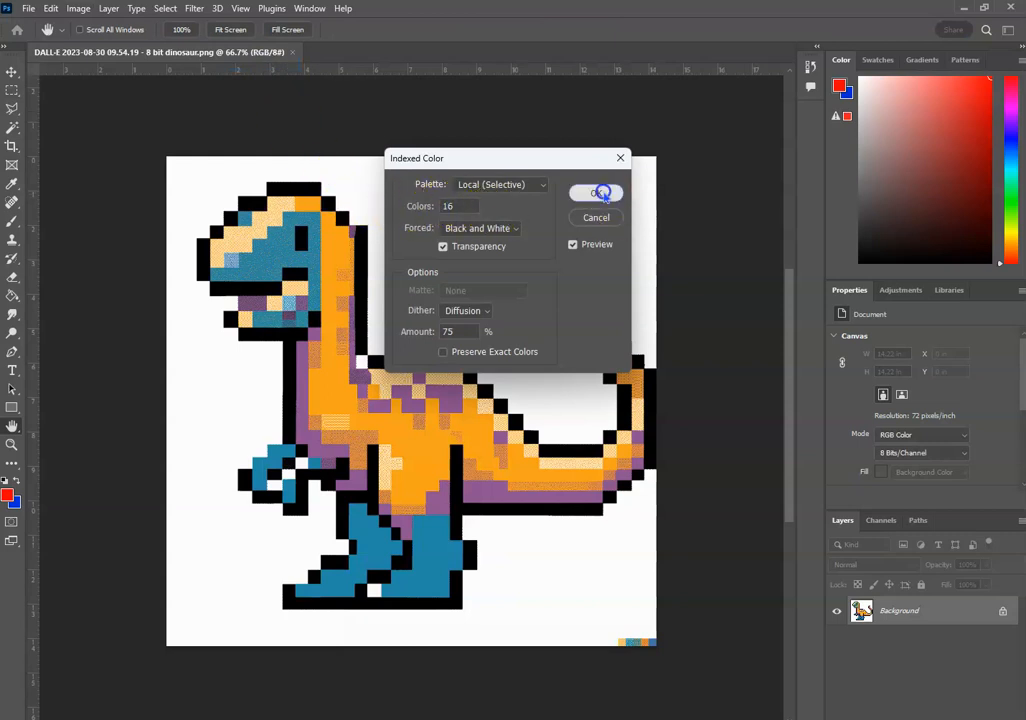
{"action": "left_click", "coordinate": [595, 193]}
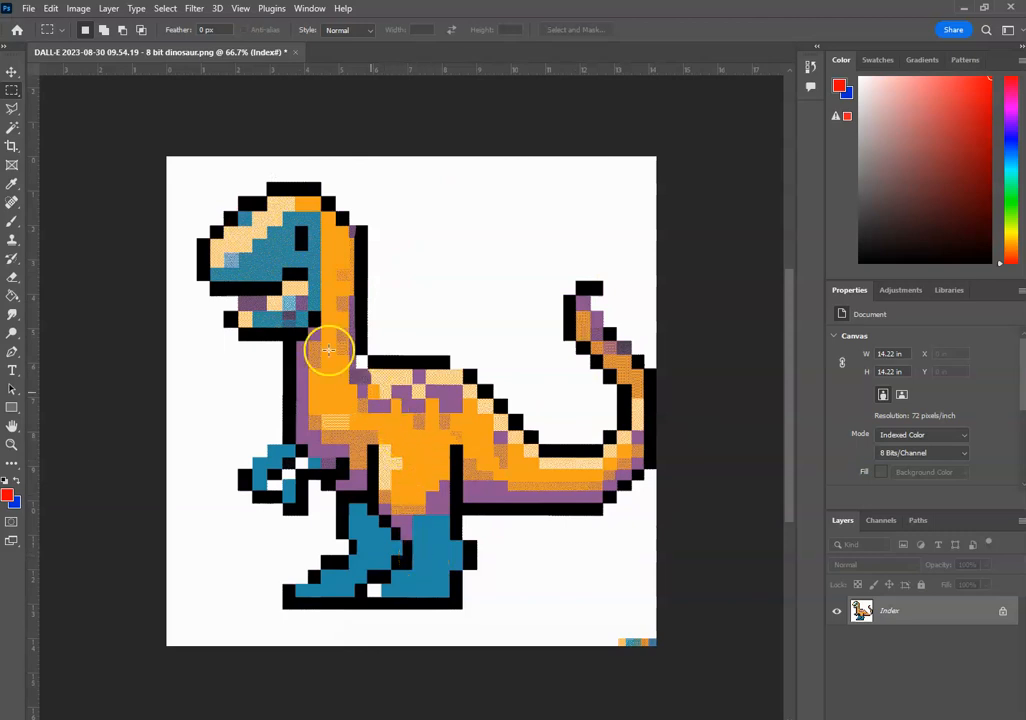
Set the image width to 64 pixels in Image Size, giving a 64 × 64 dinosaur.
{"action": "left_click", "coordinate": [78, 8]}
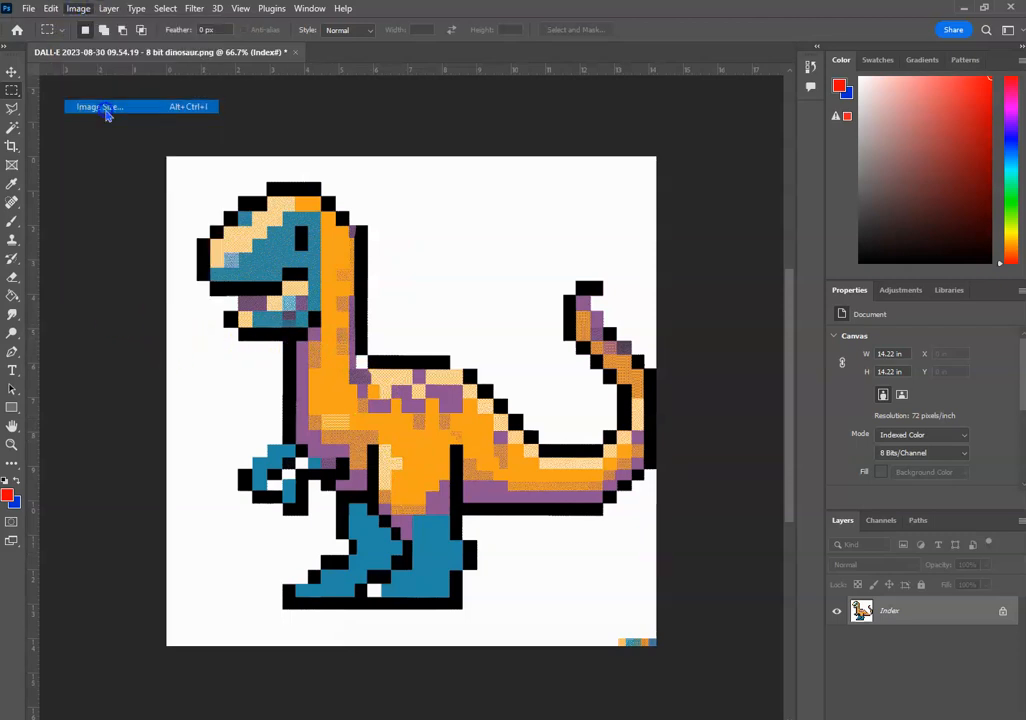
{"action": "left_click", "coordinate": [99, 106]}
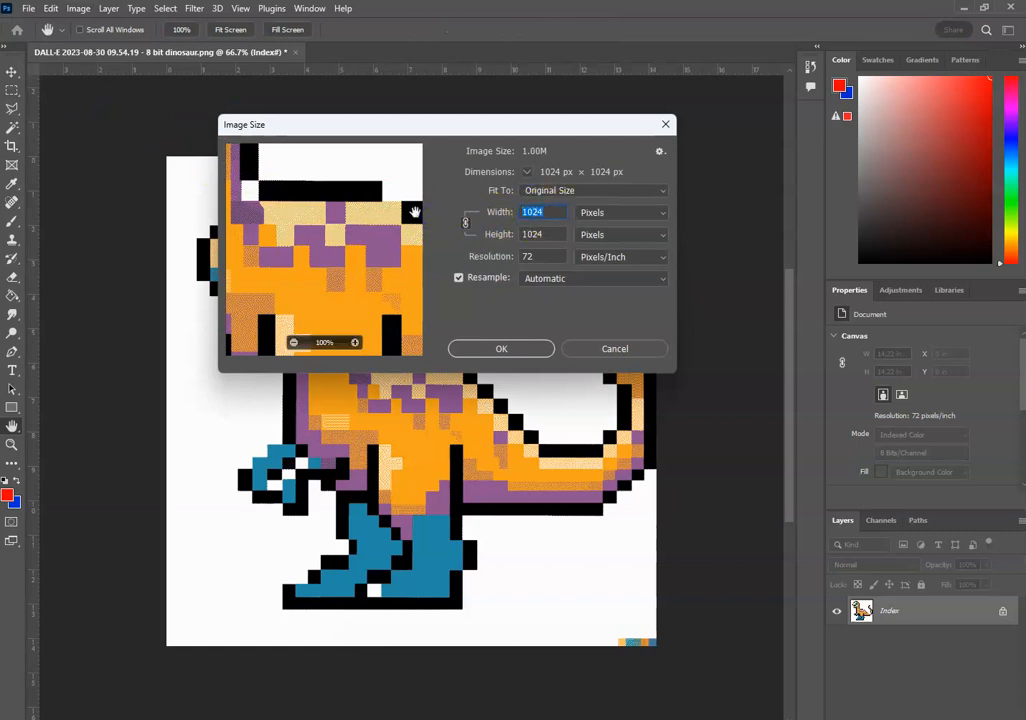
{"action": "type", "text": "64"}
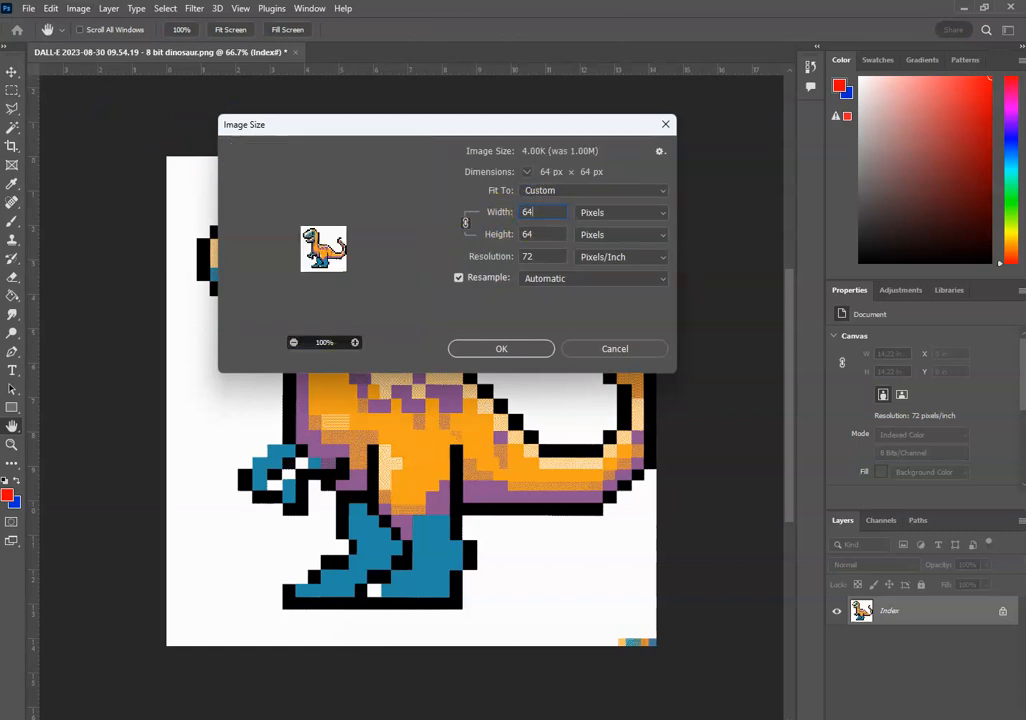
{"action": "left_click", "coordinate": [501, 348]}
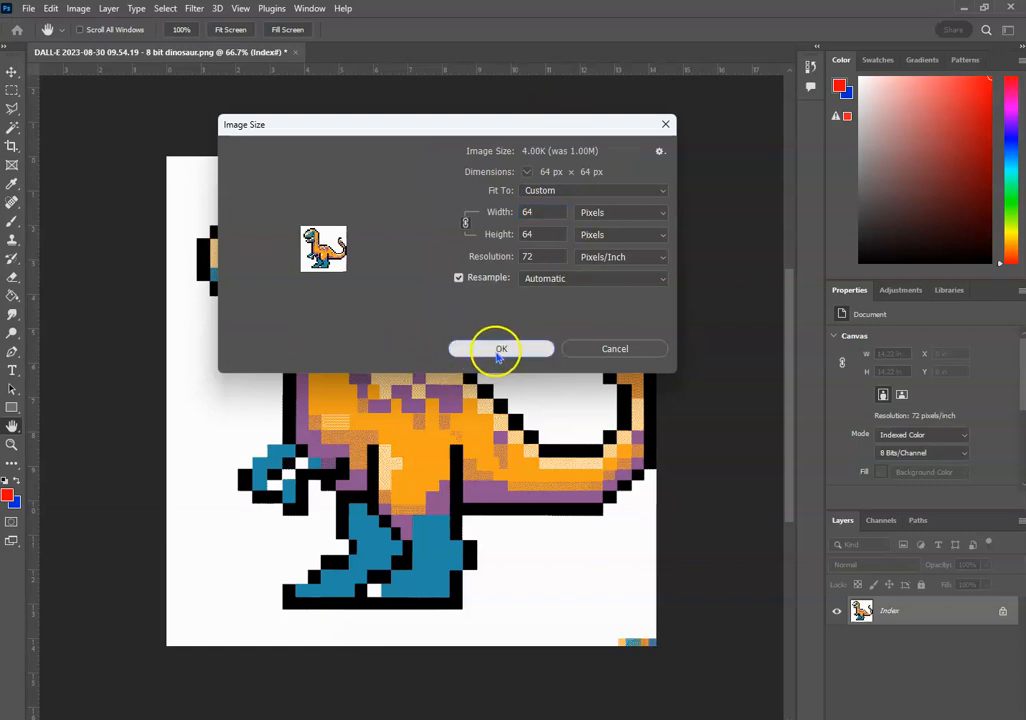
{"action": "left_click", "coordinate": [501, 348]}
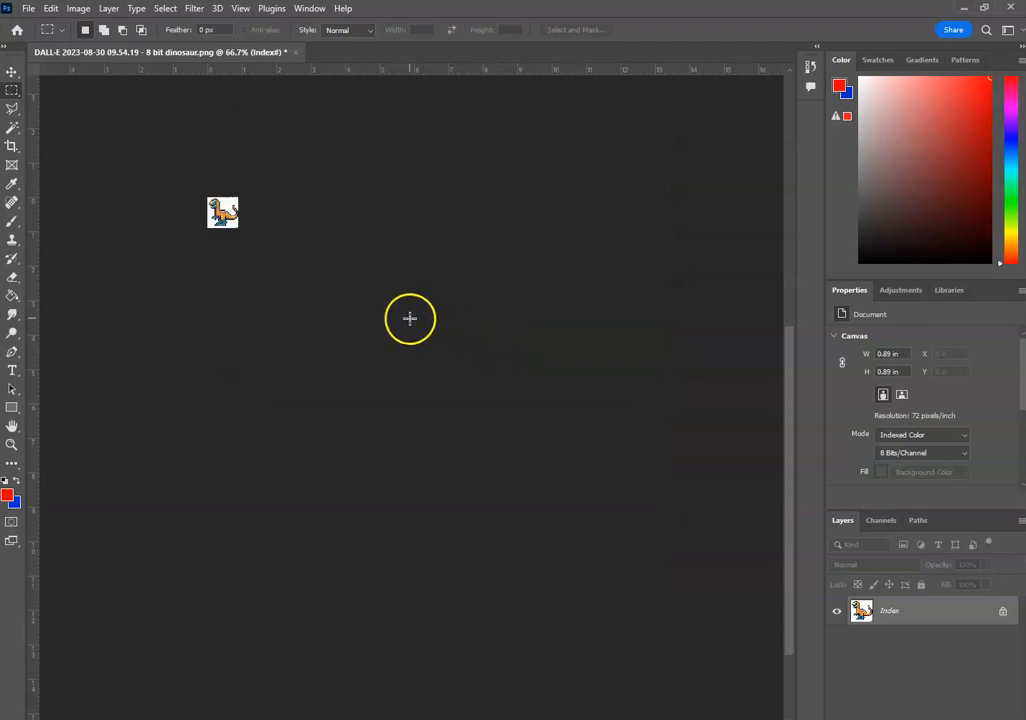
Zoom in on the 64-pixel dinosaur, then switch to Piskel in Chrome.
{"action": "left_click", "coordinate": [240, 8]}
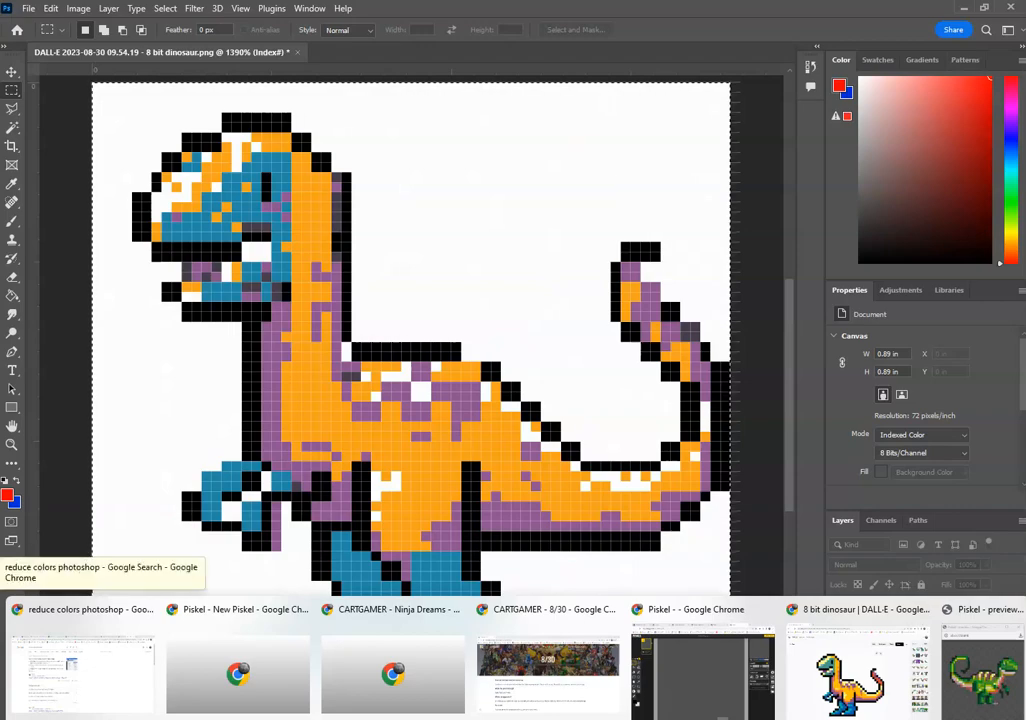
{"action": "left_click", "coordinate": [697, 609]}
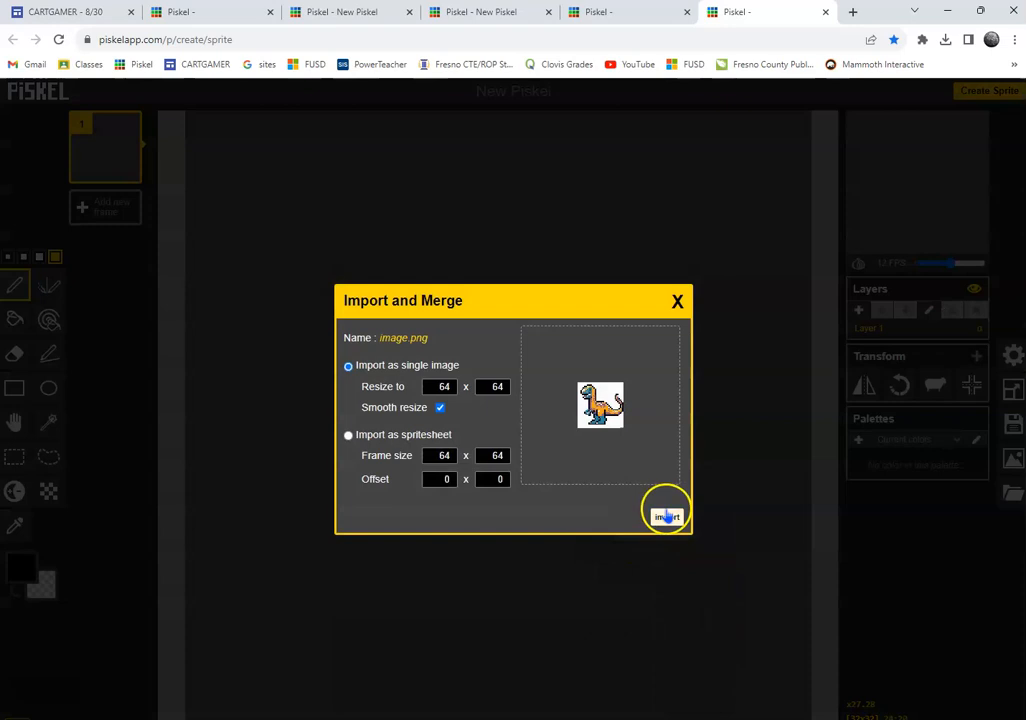
Import the dinosaur as a single 64x64 image, replacing the current animation.
{"action": "left_click", "coordinate": [667, 517]}
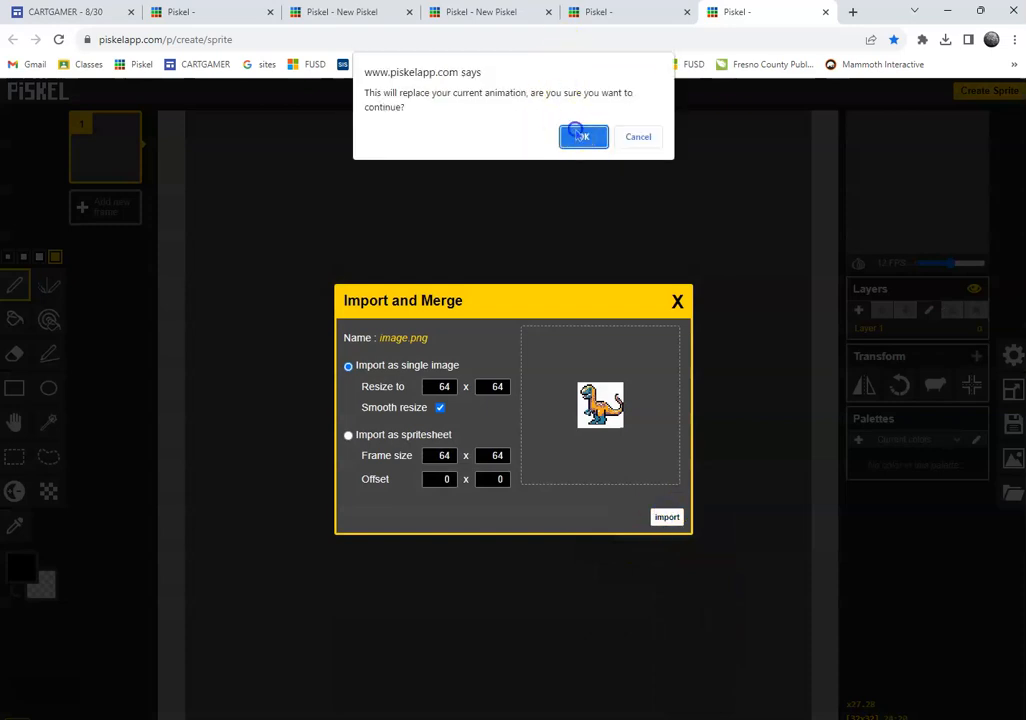
{"action": "left_click", "coordinate": [584, 136]}
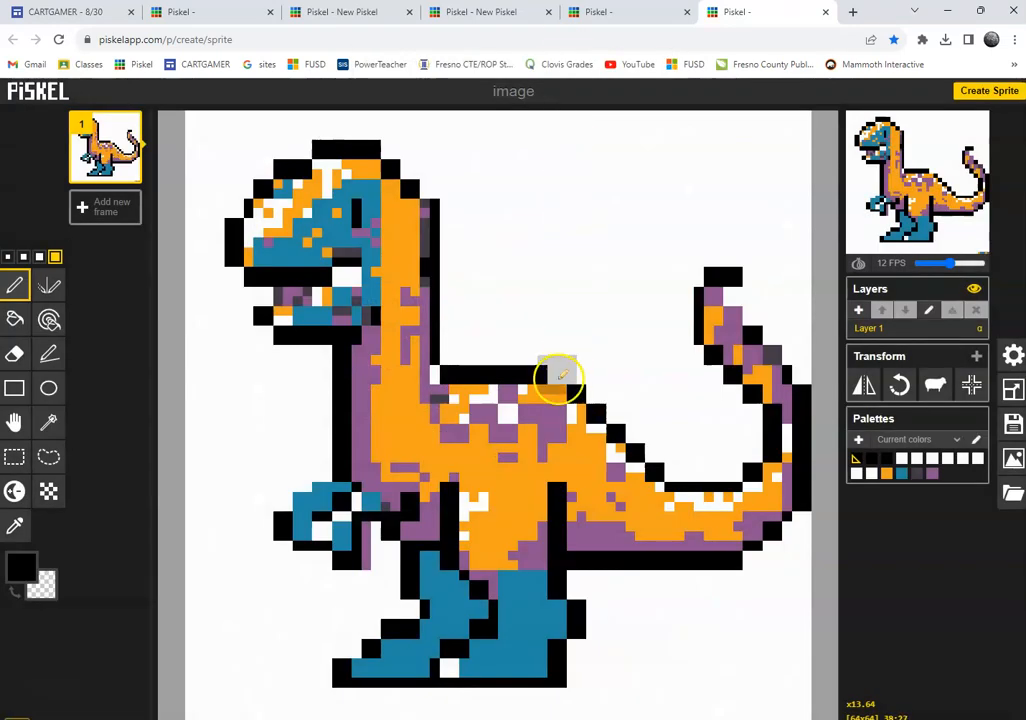
{"action": "mouse_move", "coordinate": [14, 421]}
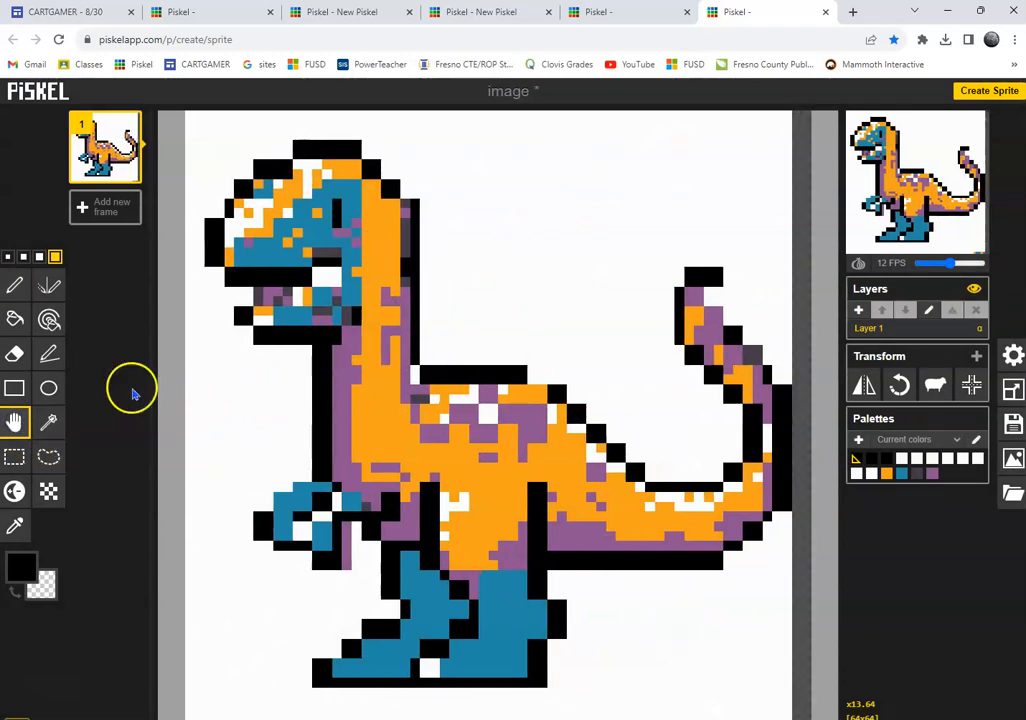
{"action": "mouse_move", "coordinate": [48, 388]}
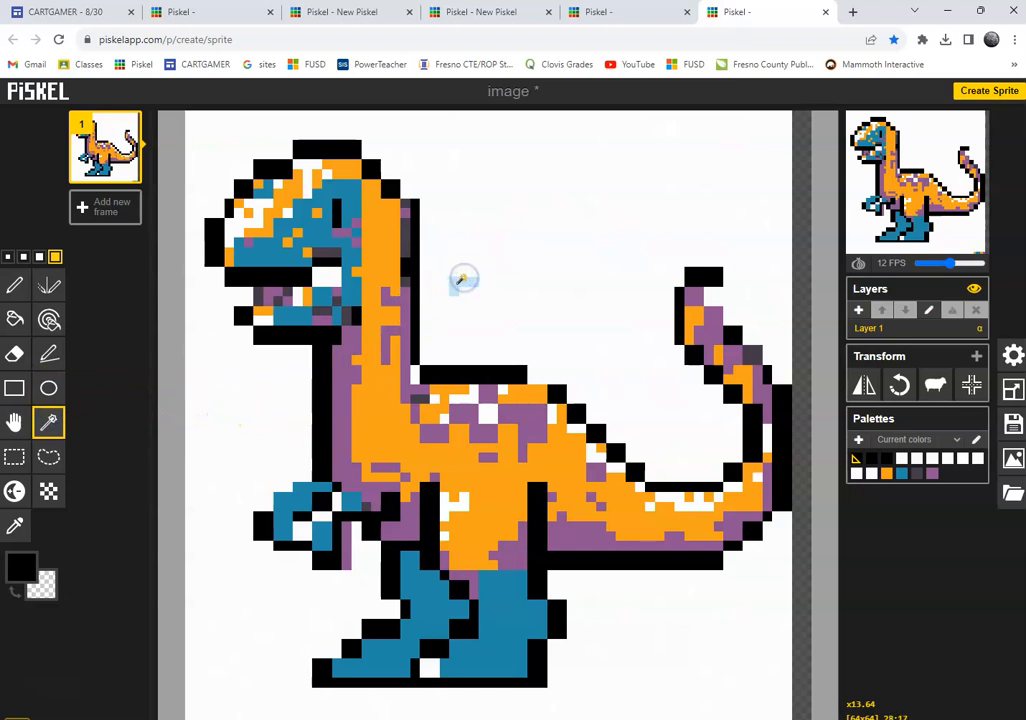
{"action": "mouse_move", "coordinate": [649, 191]}
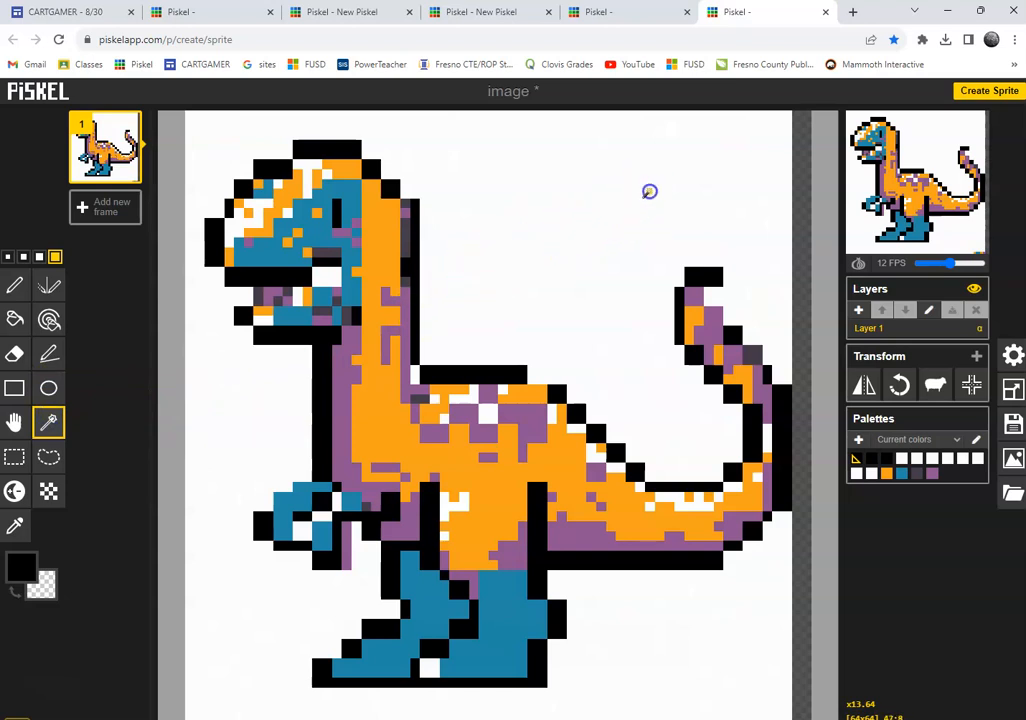
{"action": "mouse_move", "coordinate": [603, 218]}
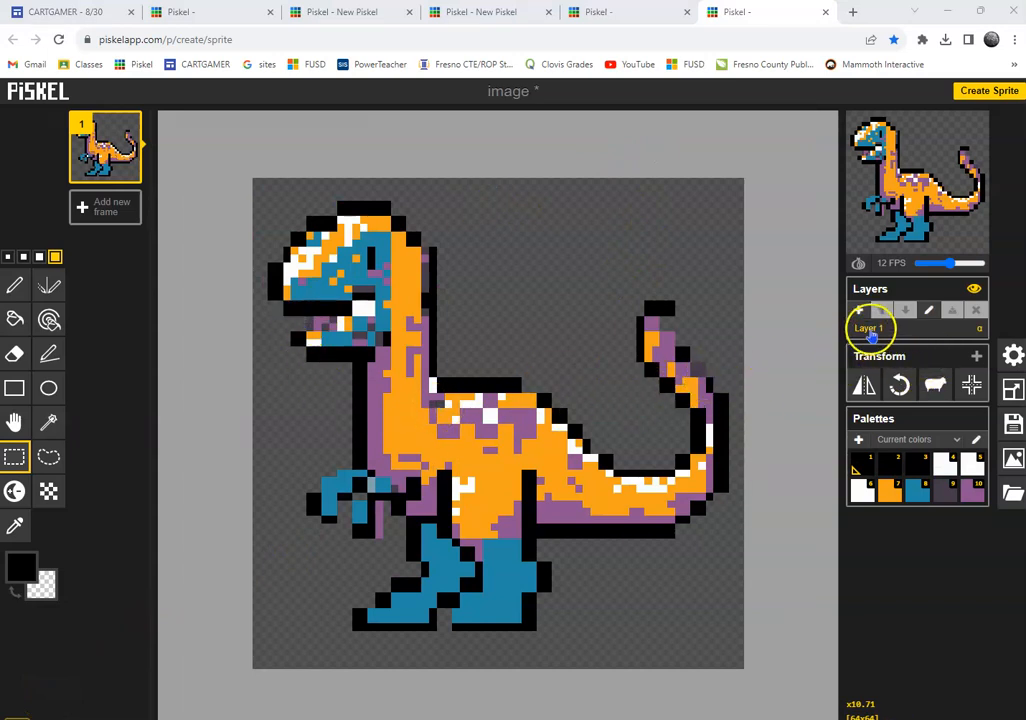
Rename Layer 1 to 'body' and name the next layer 'head'.
{"action": "double_click", "coordinate": [869, 328]}
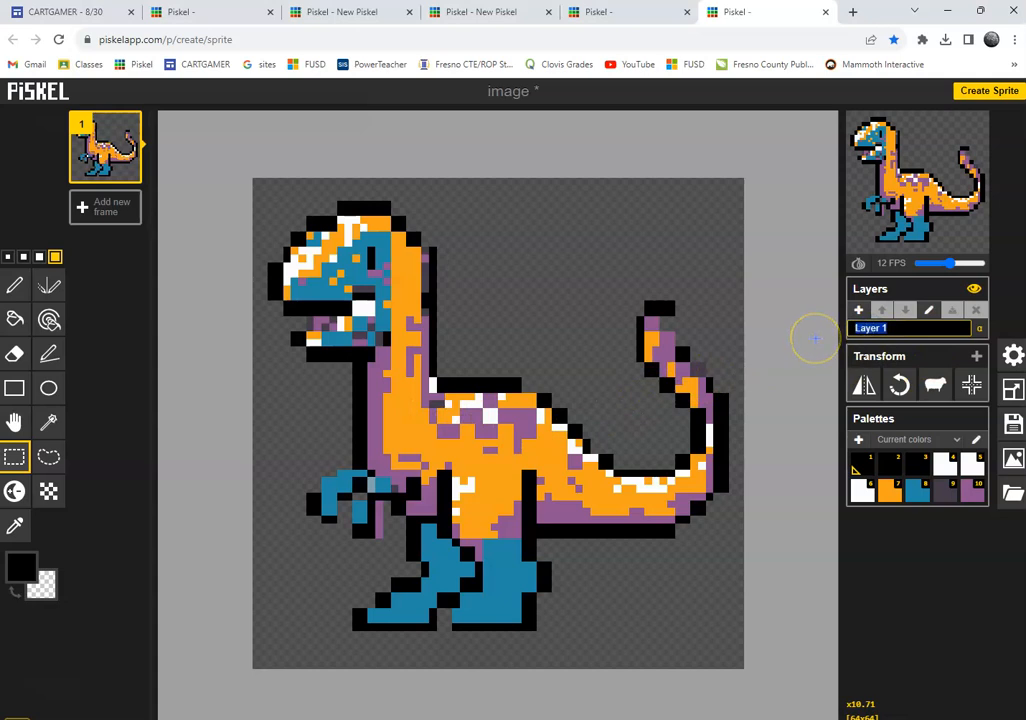
{"action": "type", "text": "body"}
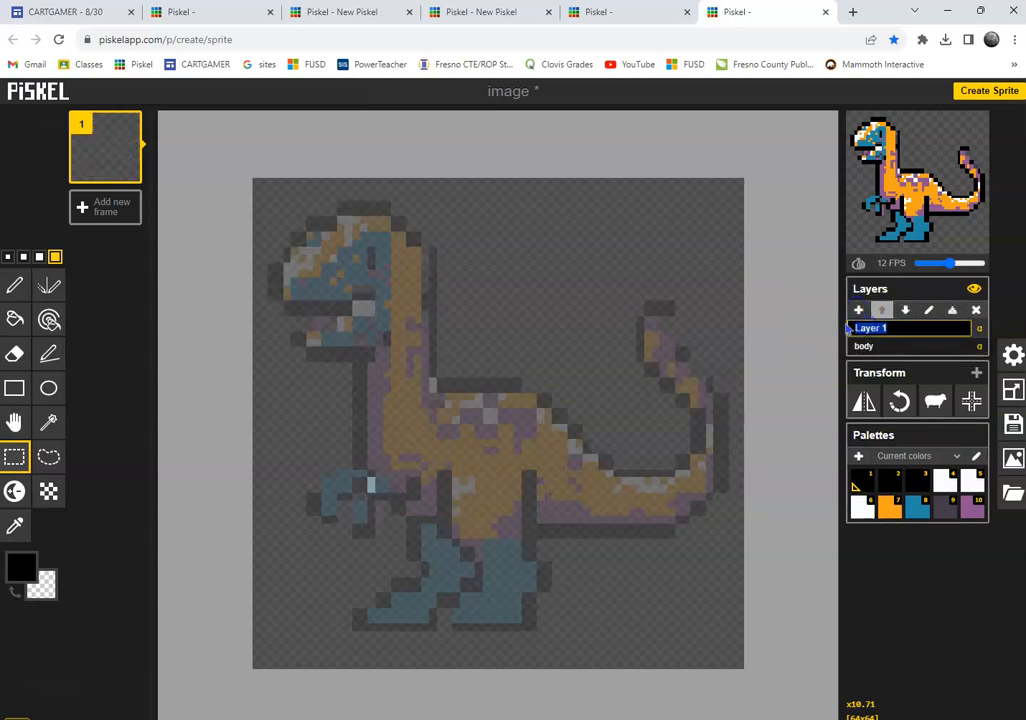
{"action": "type", "text": "head"}
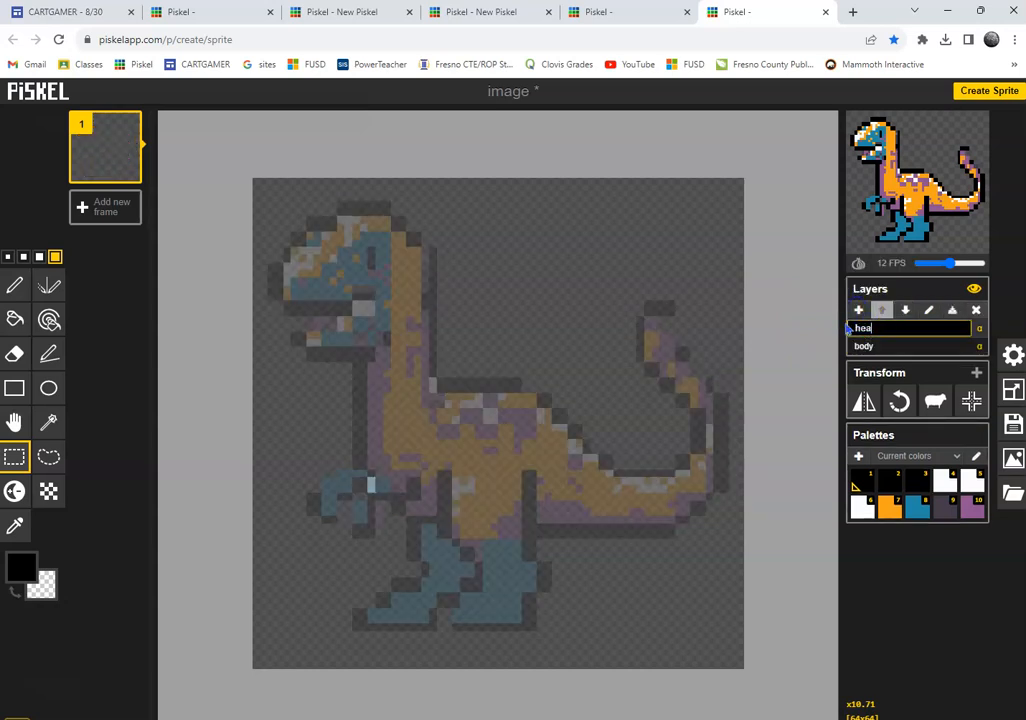
{"action": "mouse_move", "coordinate": [882, 310]}
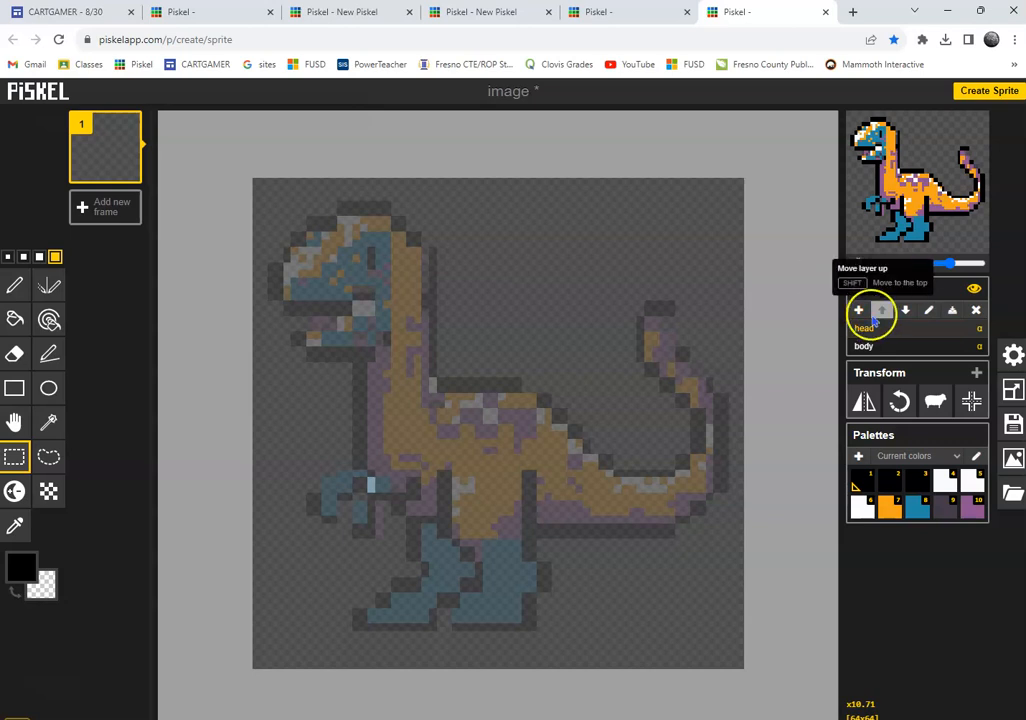
Add and name layers arm, arm2, thigh, leg1 and leg2.
{"action": "left_click", "coordinate": [857, 310]}
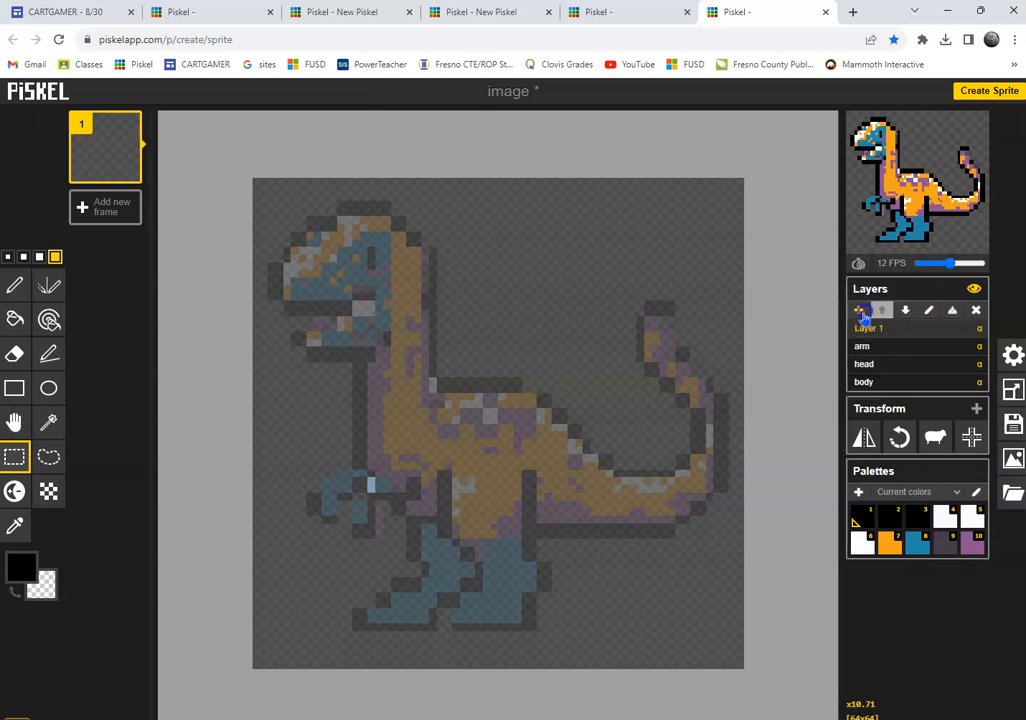
{"action": "double_click", "coordinate": [868, 328]}
{"action": "type", "text": "arm2"}
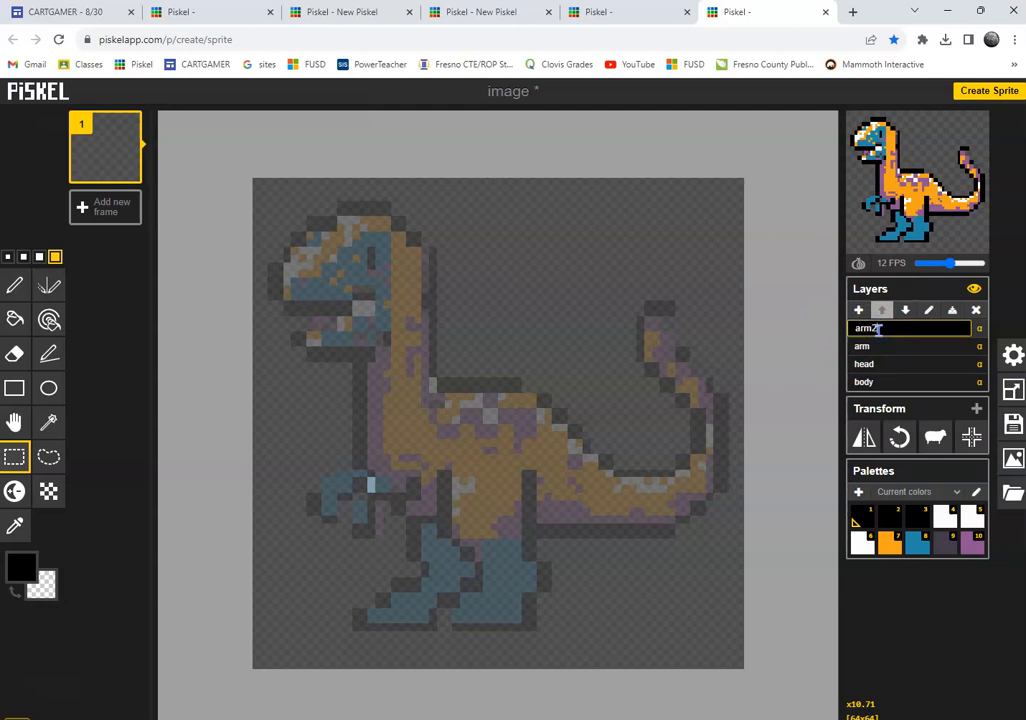
{"action": "mouse_move", "coordinate": [857, 310]}
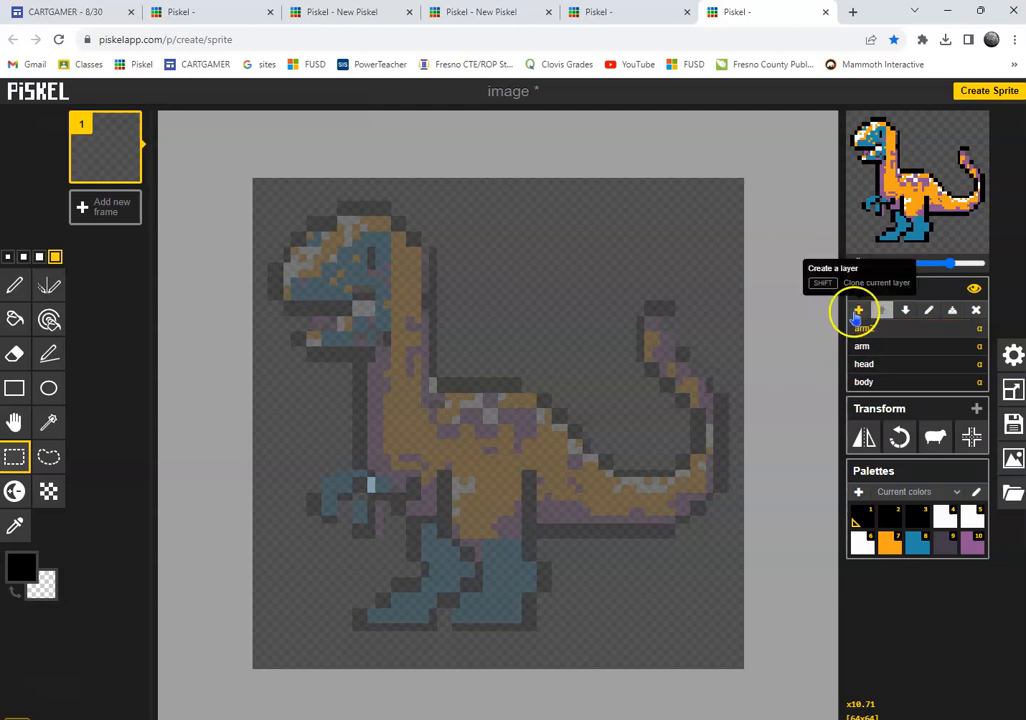
{"action": "left_click", "coordinate": [858, 310]}
{"action": "type", "text": "thigh"}
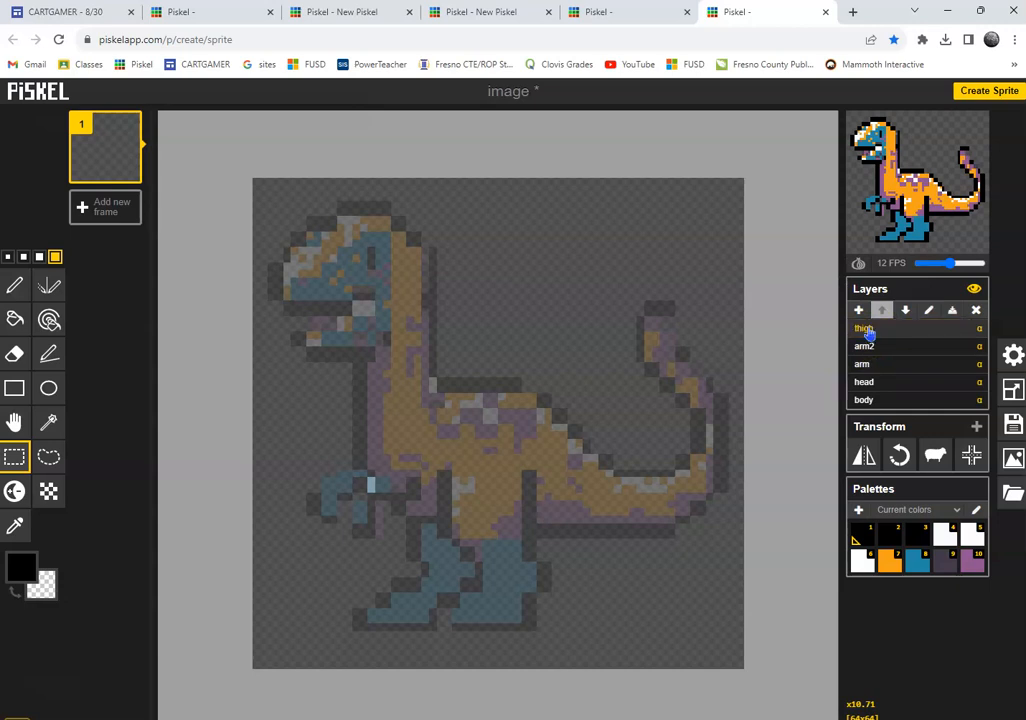
{"action": "mouse_move", "coordinate": [858, 310]}
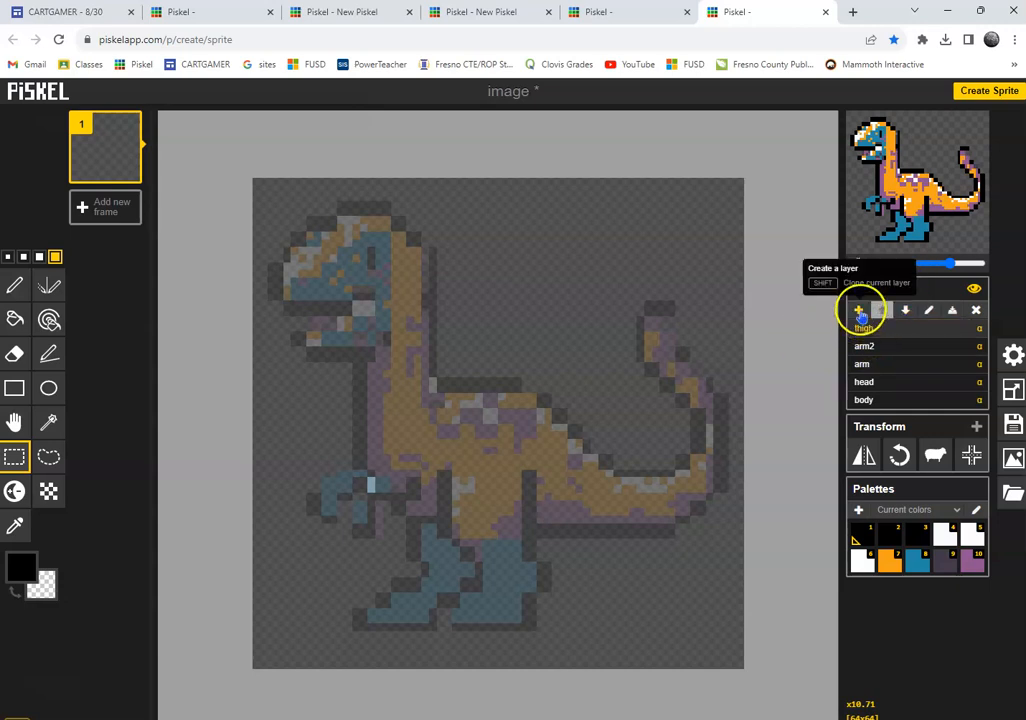
{"action": "left_click", "coordinate": [858, 310]}
{"action": "type", "text": "leg"}
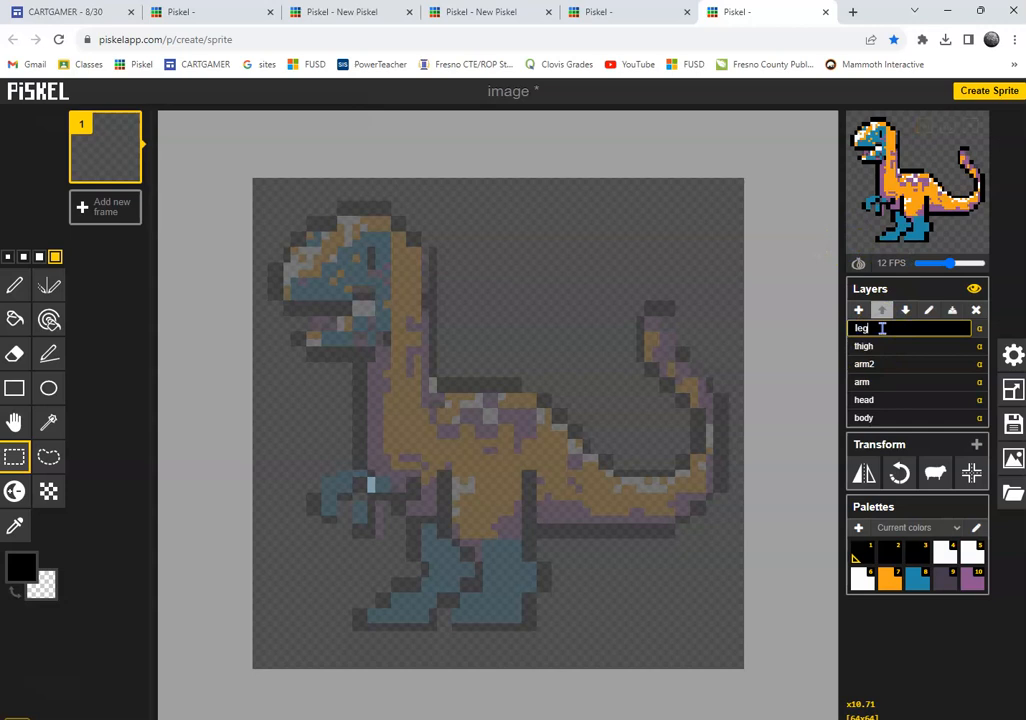
{"action": "mouse_move", "coordinate": [857, 310]}
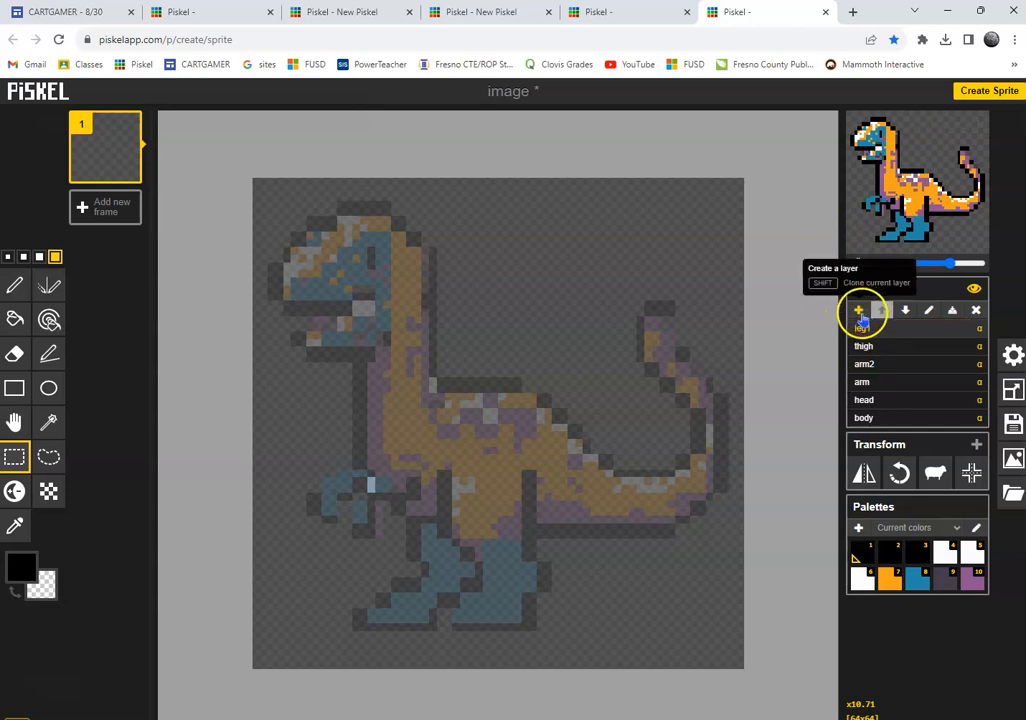
{"action": "left_click", "coordinate": [858, 310]}
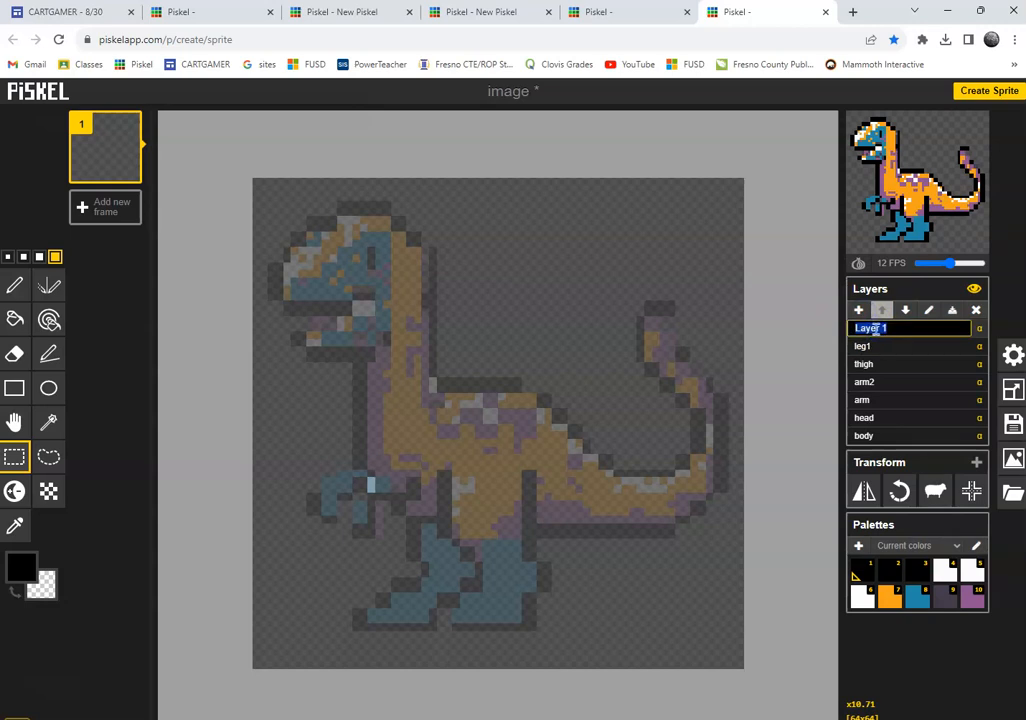
{"action": "type", "text": "leg2"}
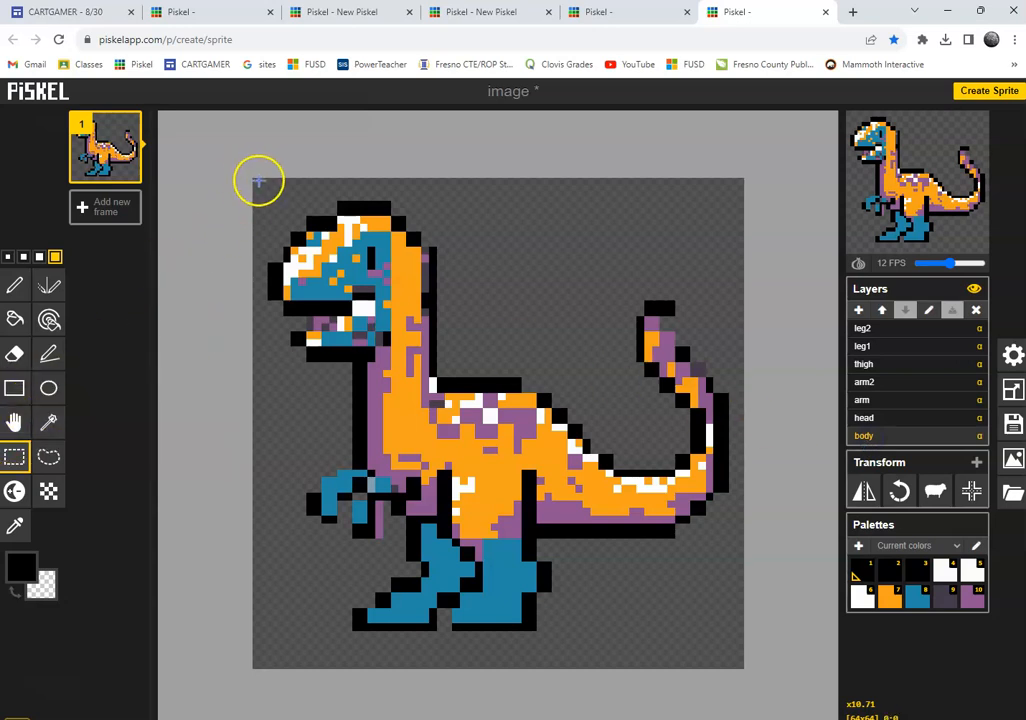
Drag a rectangle selection around the dinosaur's head on the body layer.
{"action": "left_click_drag", "start_coordinate": [258, 180], "coordinate": [455, 370]}
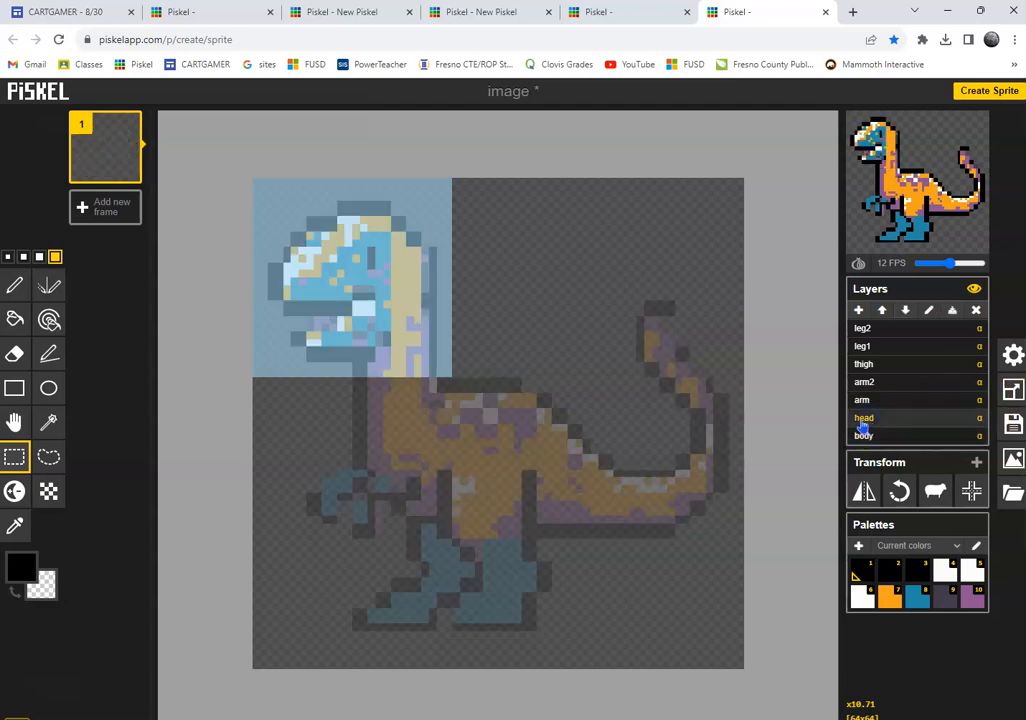
Cut the head from the body layer into the head layer and copy the arm.
{"action": "left_click", "coordinate": [863, 435]}
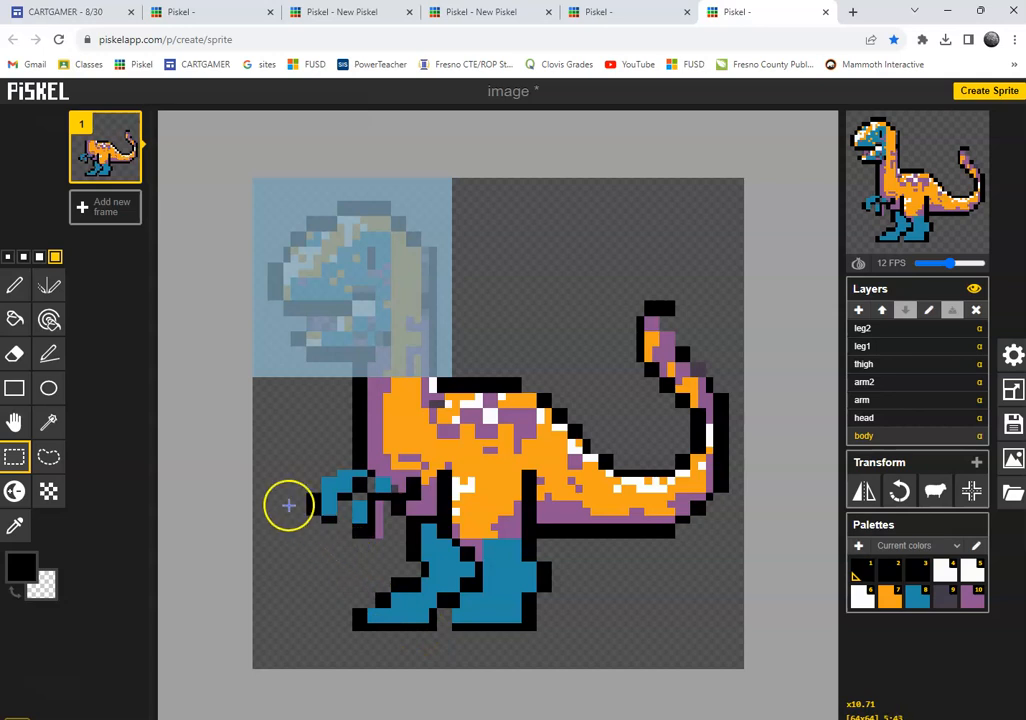
{"action": "mouse_move", "coordinate": [48, 457]}
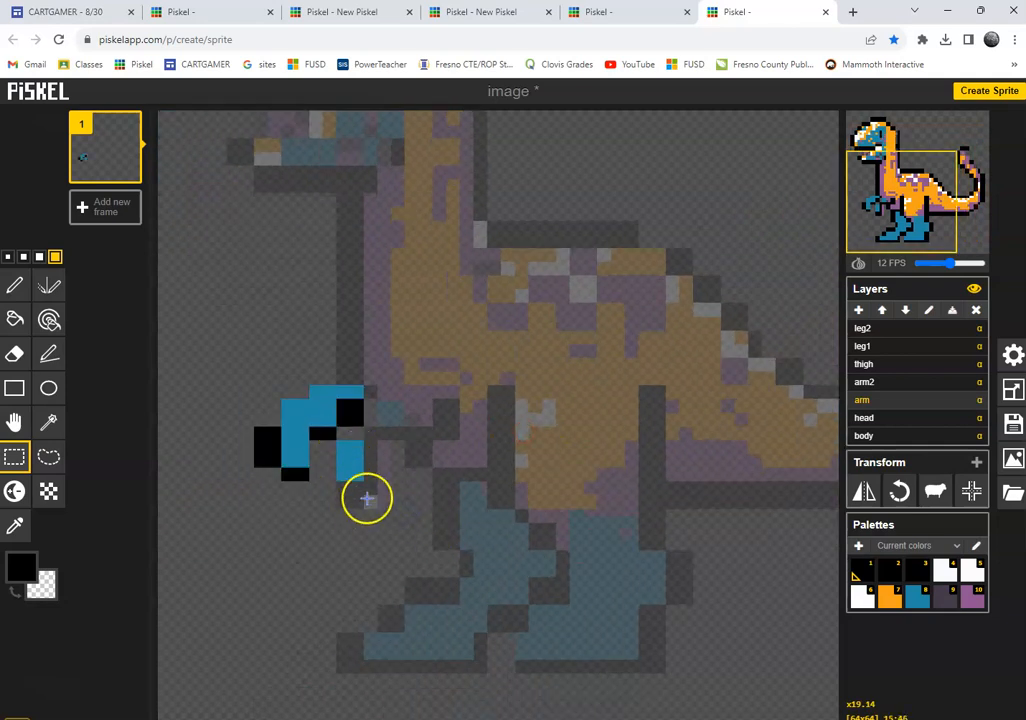
{"action": "left_click", "coordinate": [14, 354]}
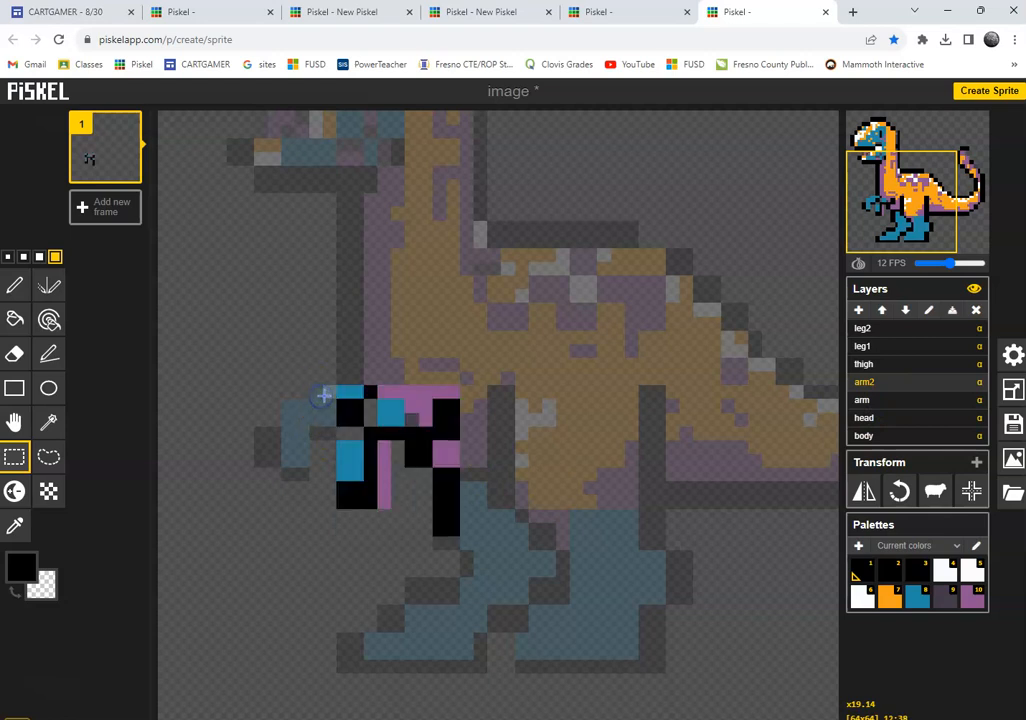
{"action": "mouse_move", "coordinate": [15, 456]}
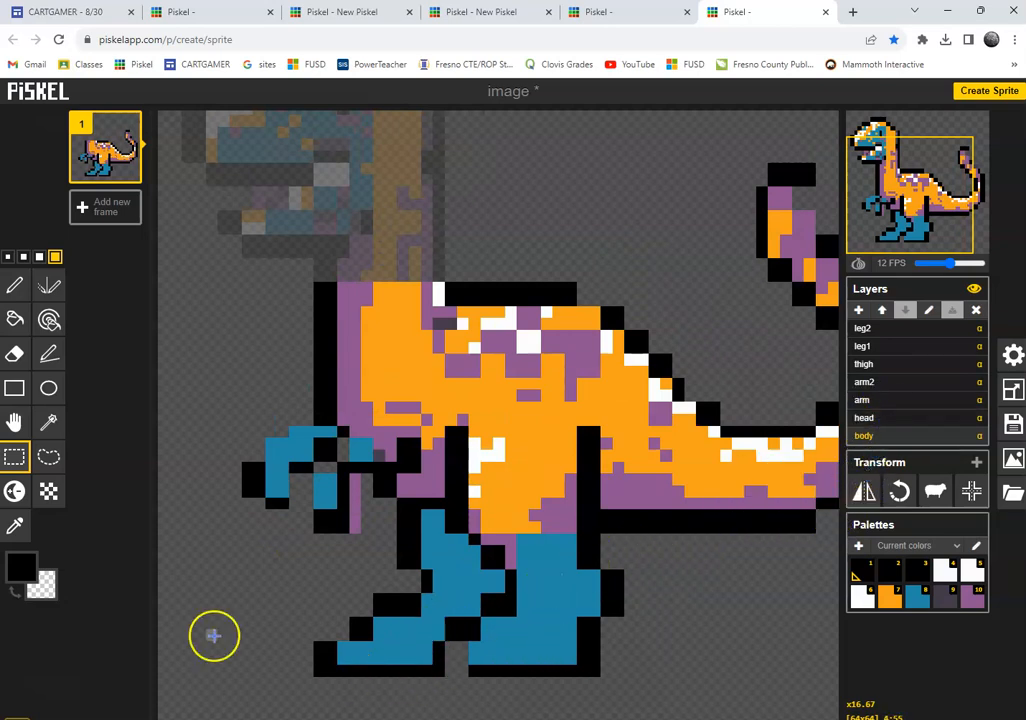
{"action": "mouse_move", "coordinate": [15, 458]}
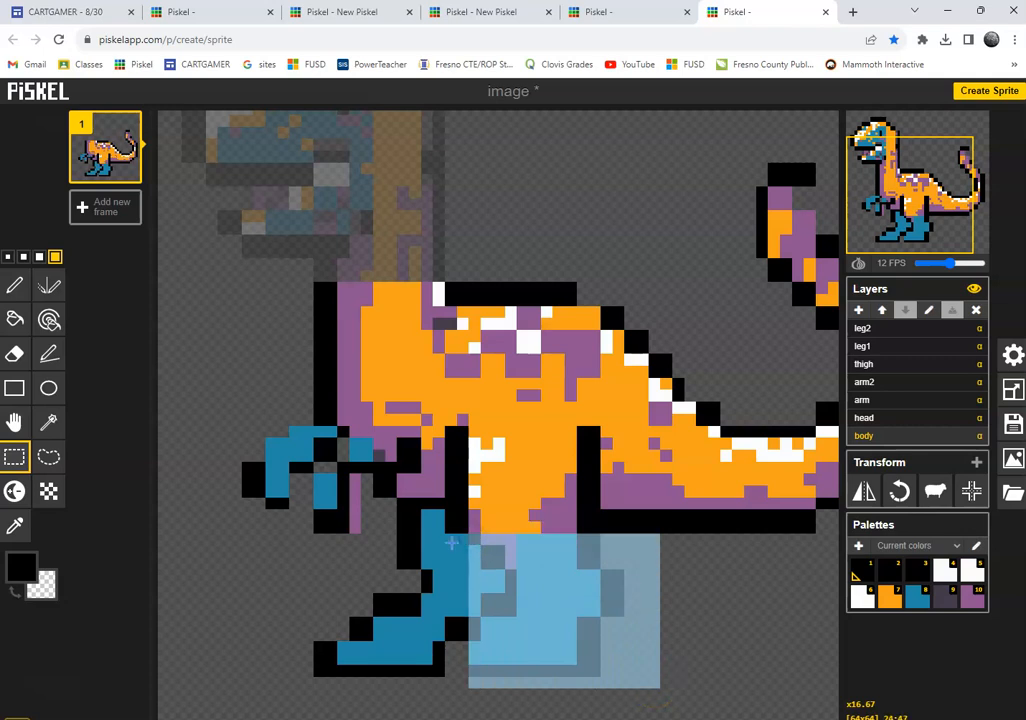
{"action": "mouse_move", "coordinate": [695, 573]}
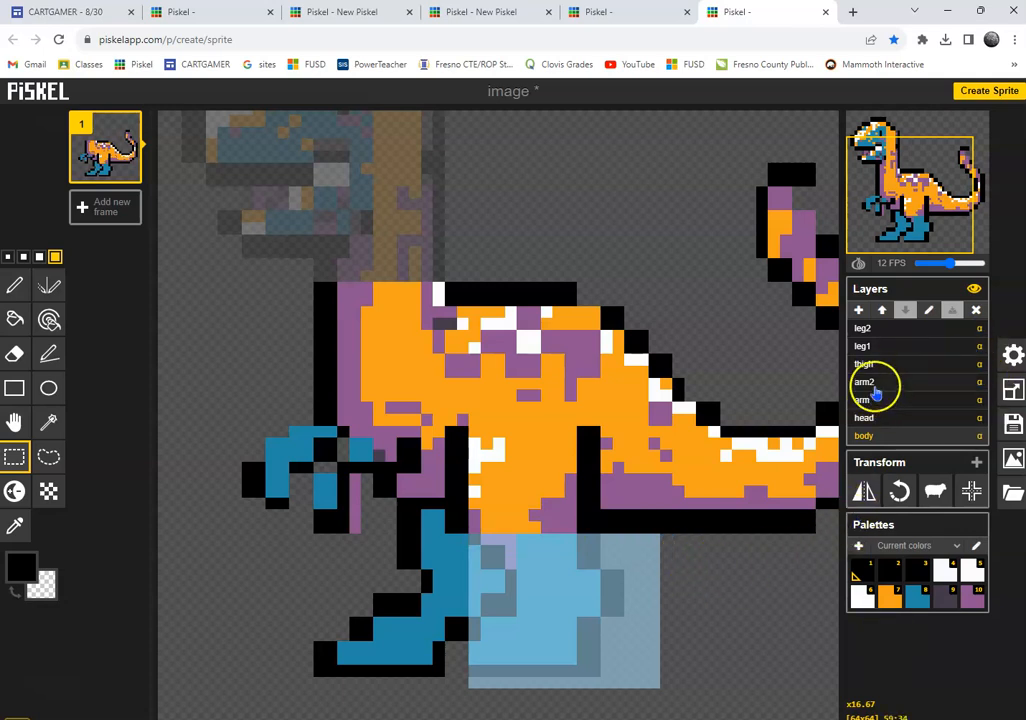
{"action": "mouse_move", "coordinate": [888, 345]}
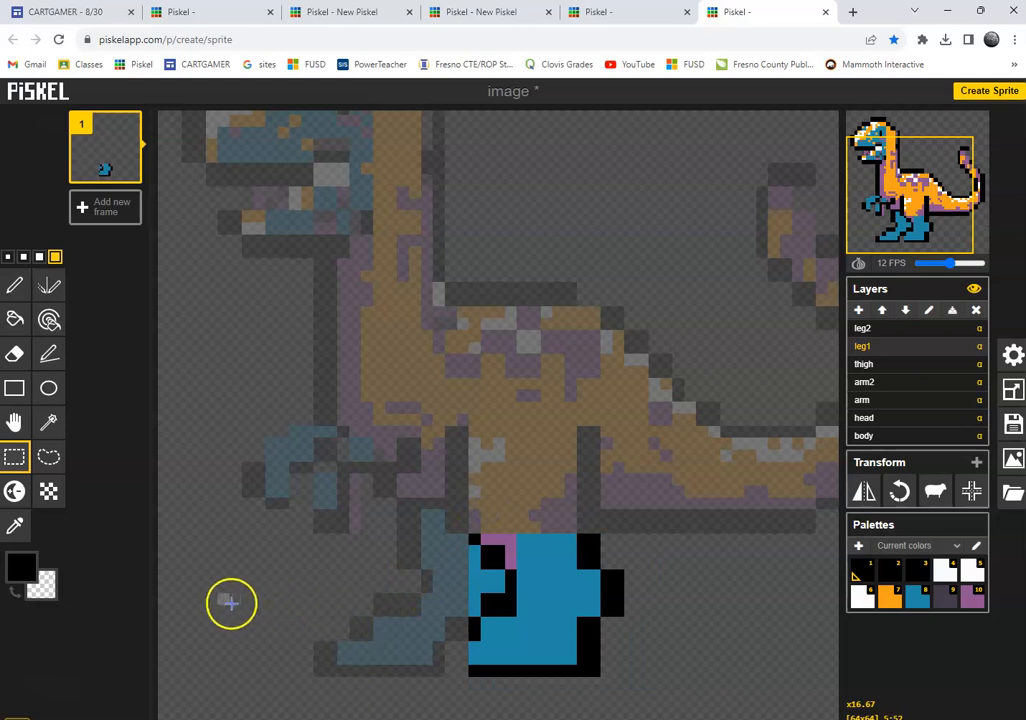
{"action": "mouse_move", "coordinate": [15, 319]}
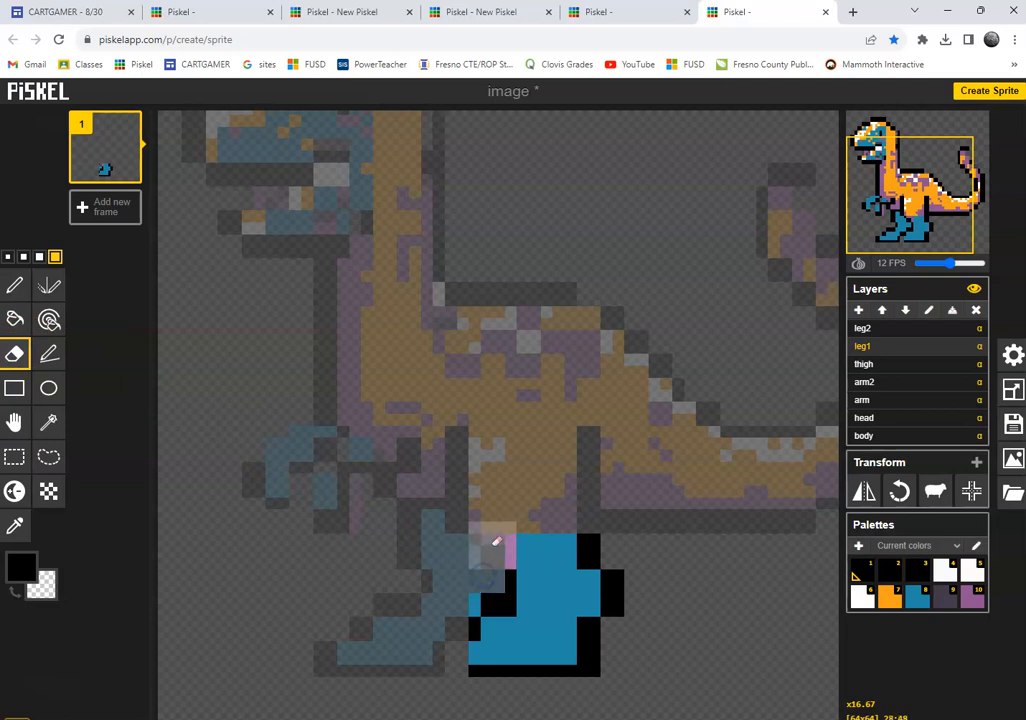
Erase the stray pixels at the top of the copied leg.
{"action": "left_click", "coordinate": [470, 595]}
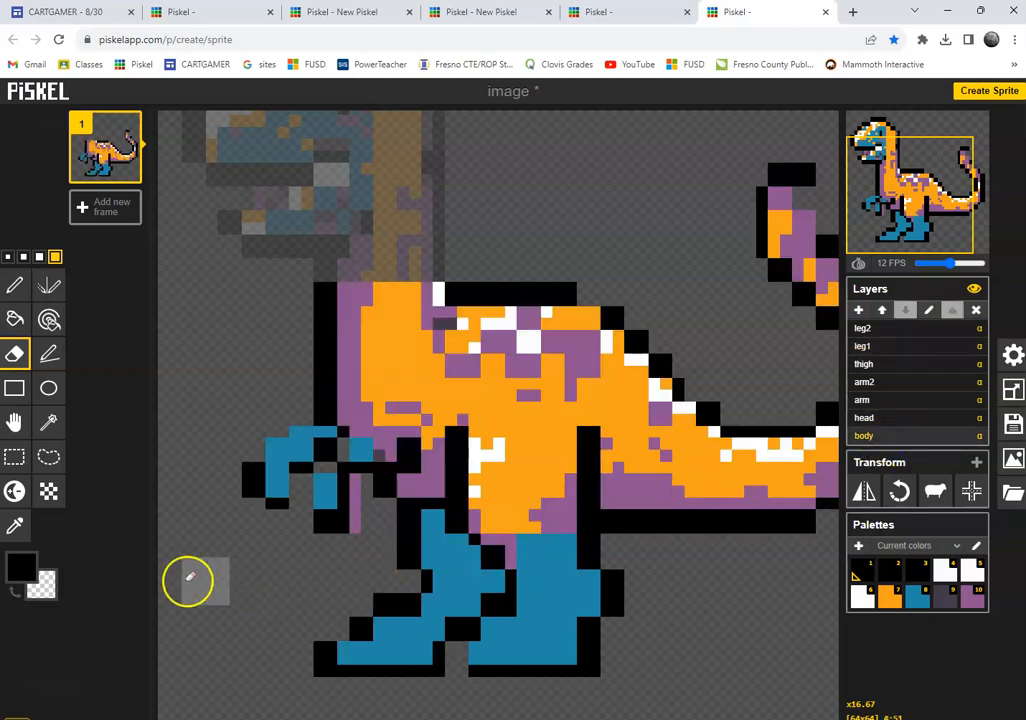
{"action": "mouse_move", "coordinate": [15, 389]}
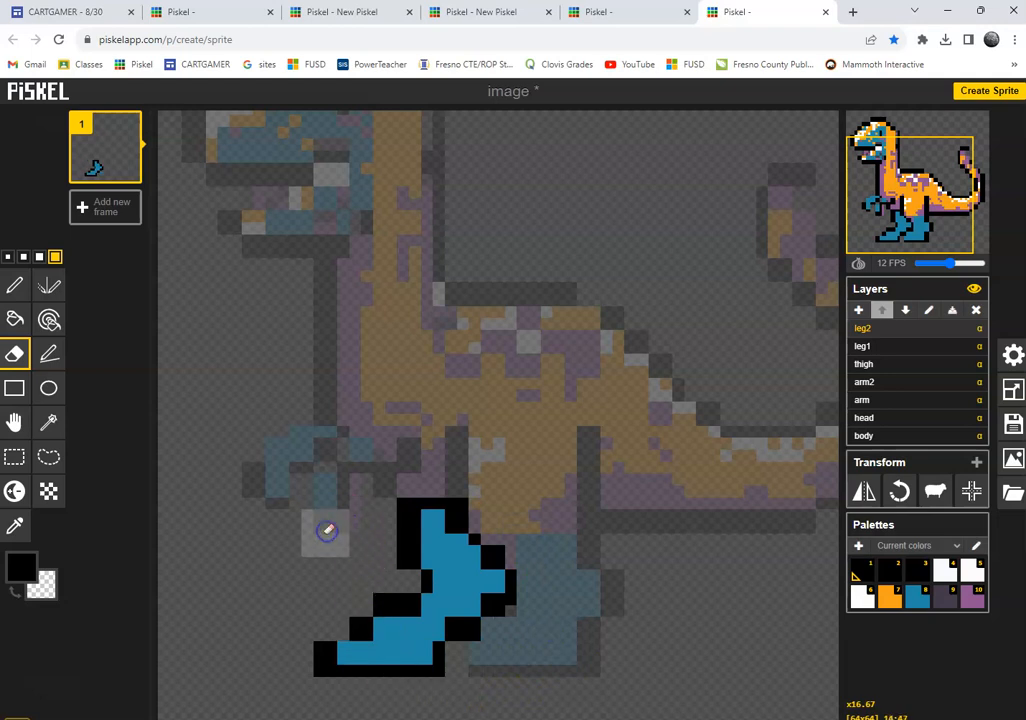
{"action": "mouse_move", "coordinate": [833, 455]}
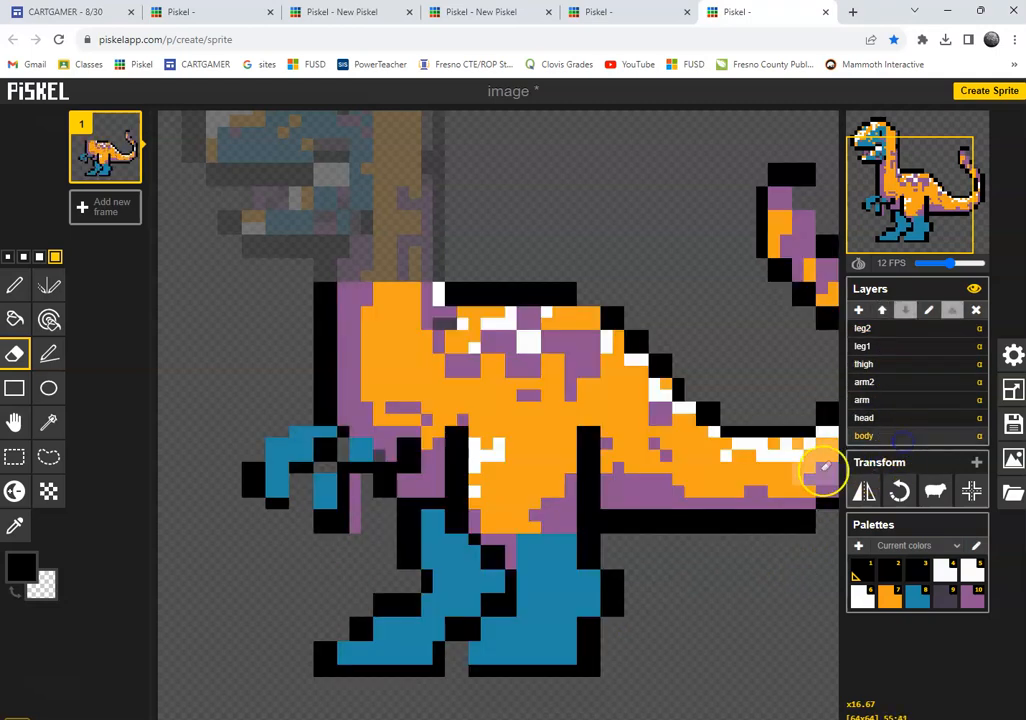
{"action": "mouse_move", "coordinate": [15, 318]}
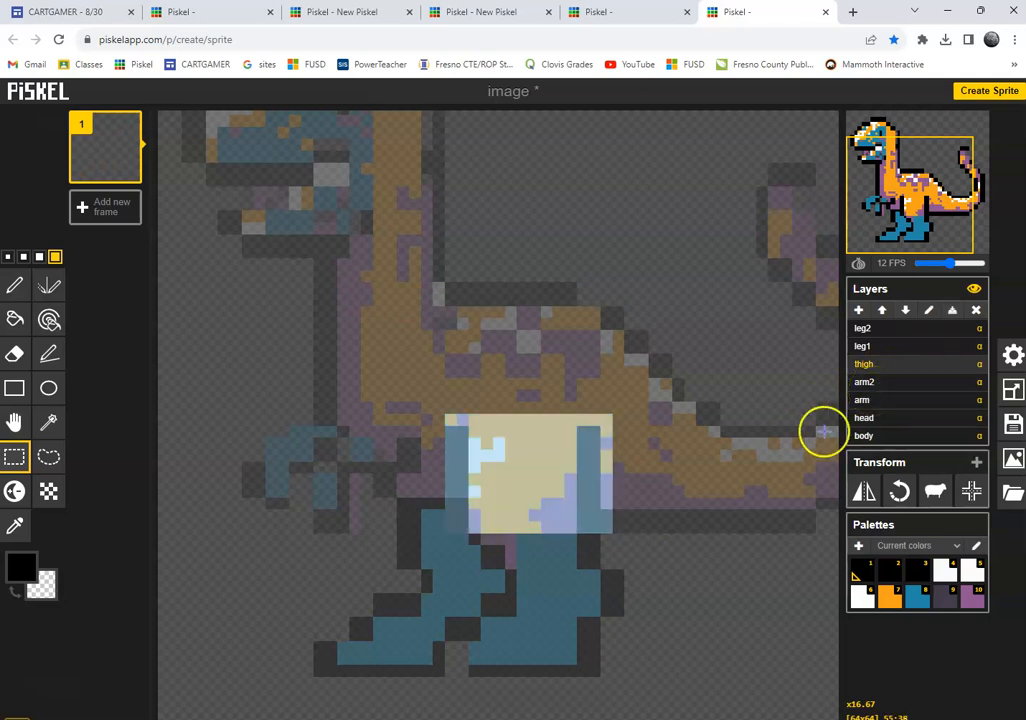
{"action": "mouse_move", "coordinate": [664, 513]}
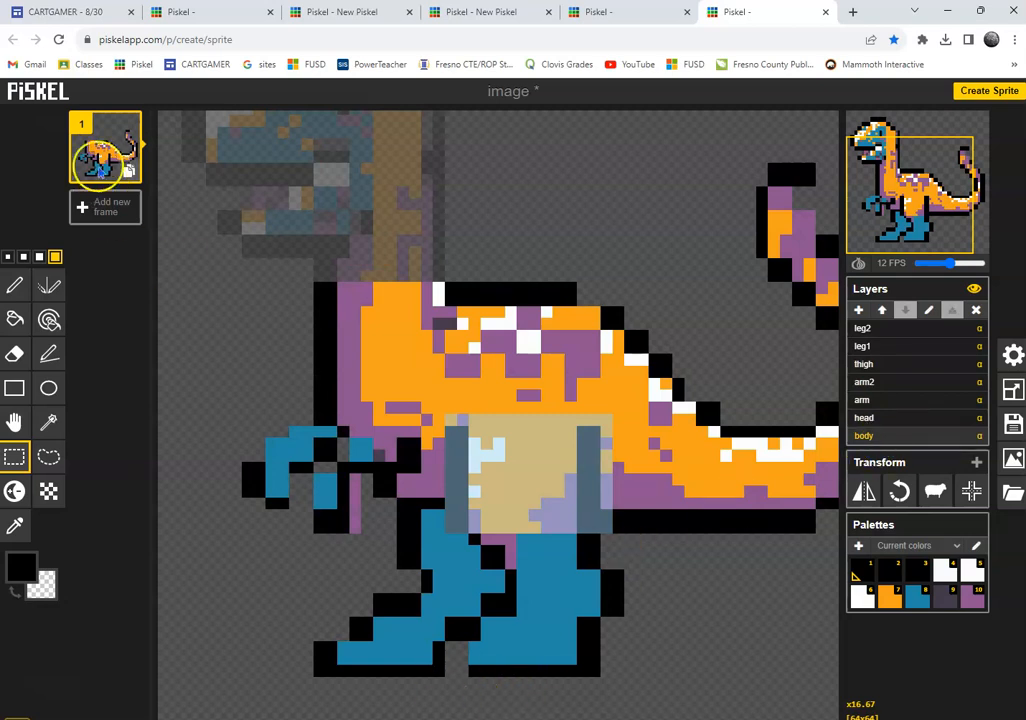
{"action": "mouse_move", "coordinate": [128, 173]}
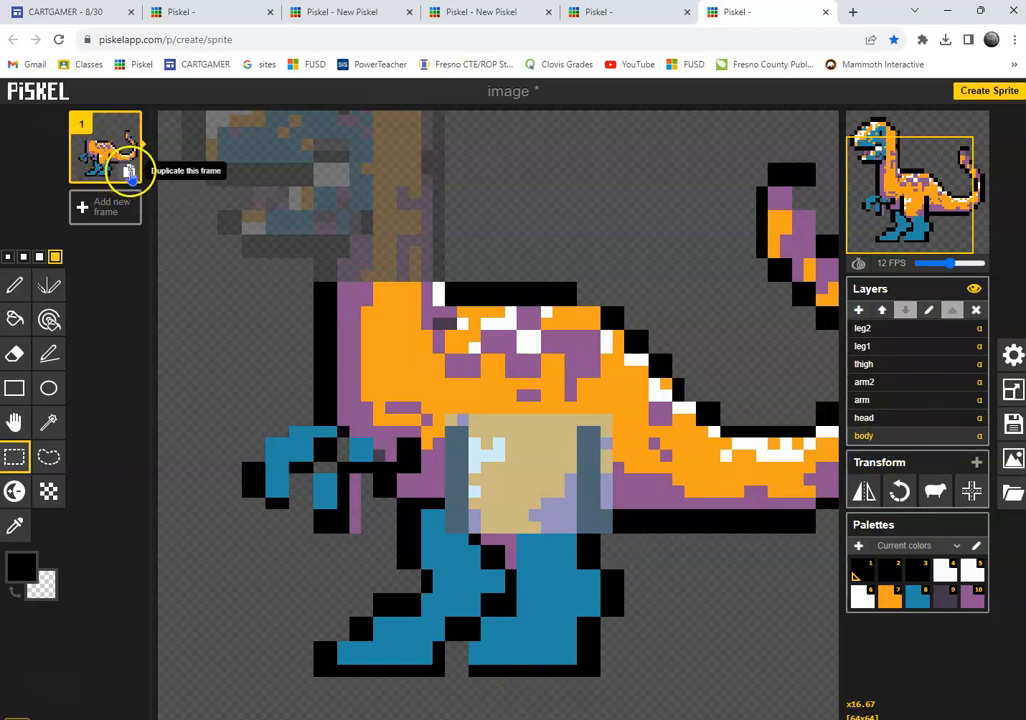
Duplicate frame 1 into frame 2 and select the arm2 layer for re-posing.
{"action": "left_click", "coordinate": [128, 170]}
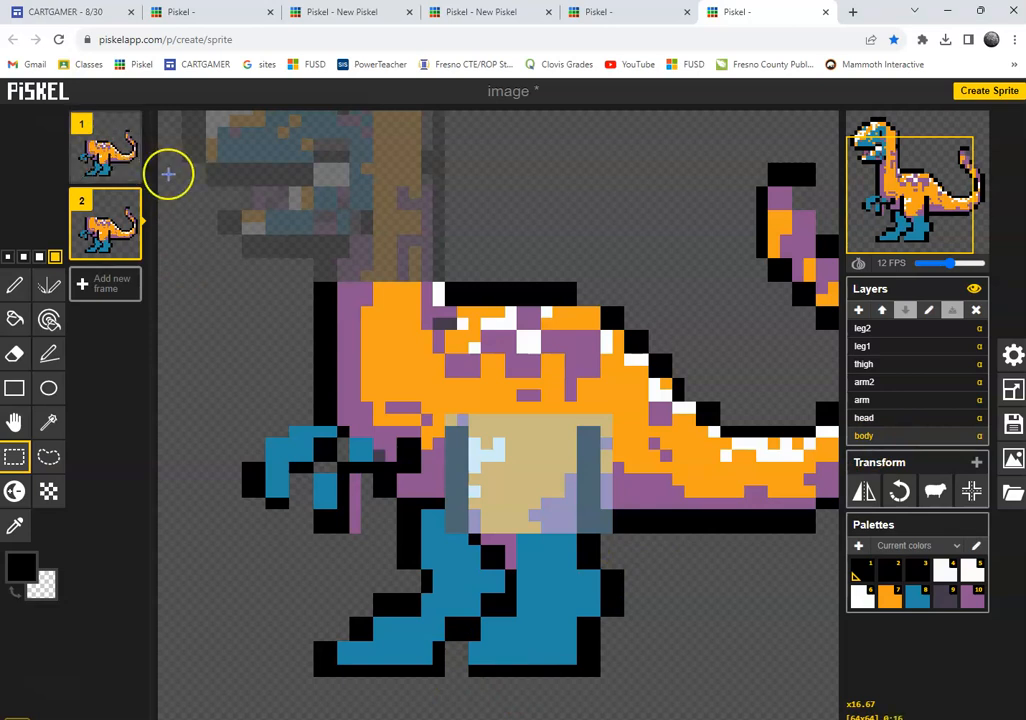
{"action": "mouse_move", "coordinate": [536, 548]}
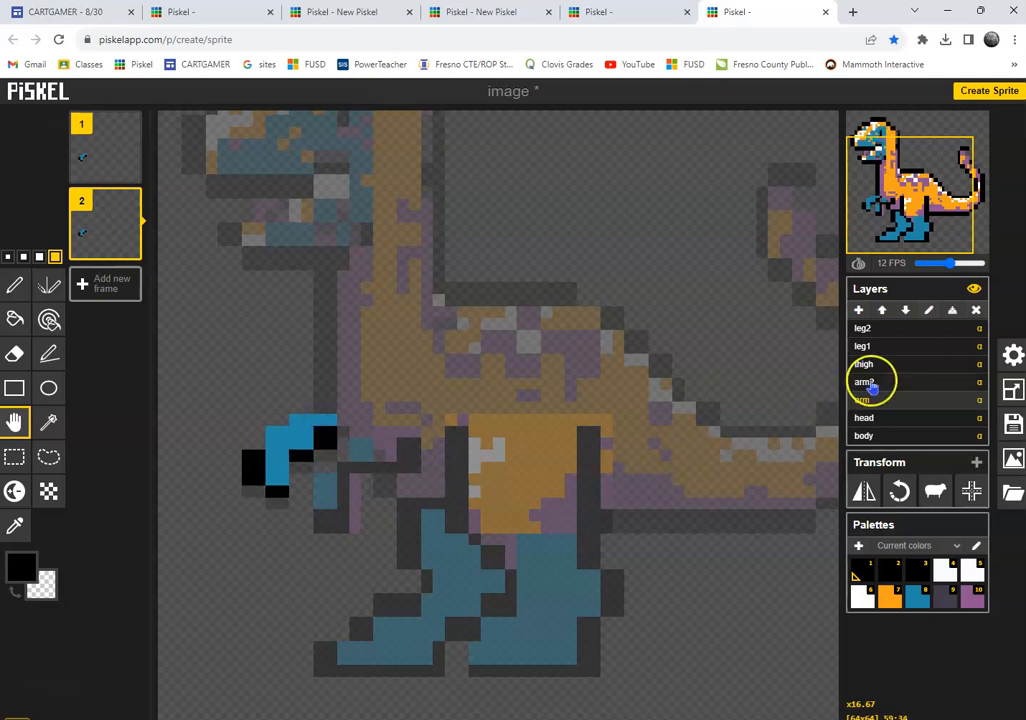
{"action": "left_click", "coordinate": [864, 381]}
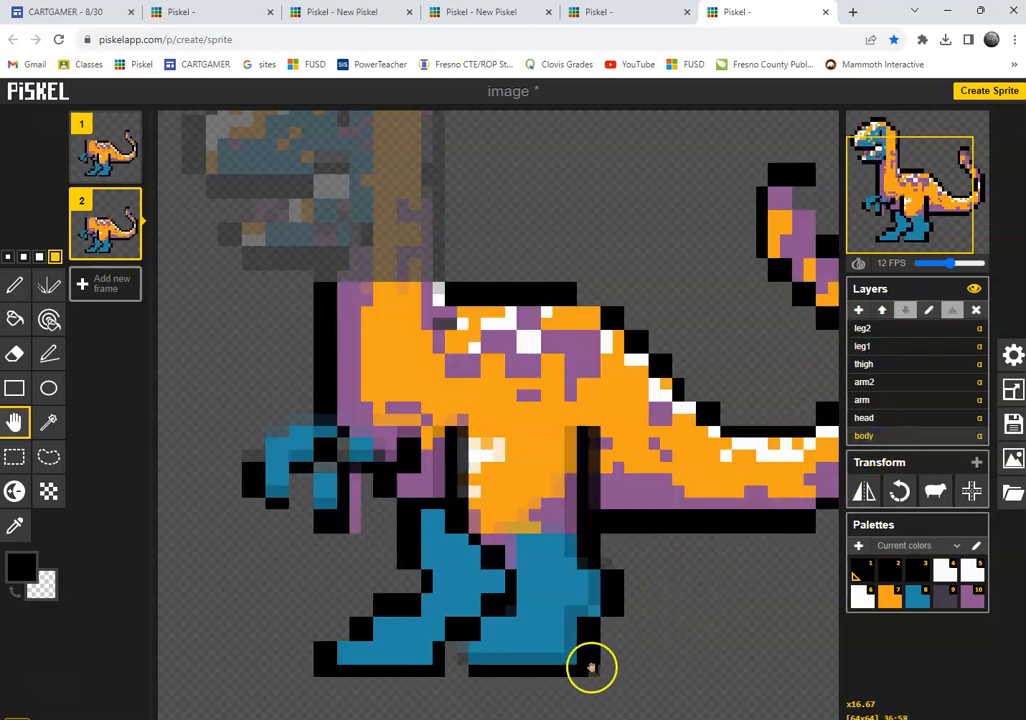
{"action": "mouse_move", "coordinate": [49, 457]}
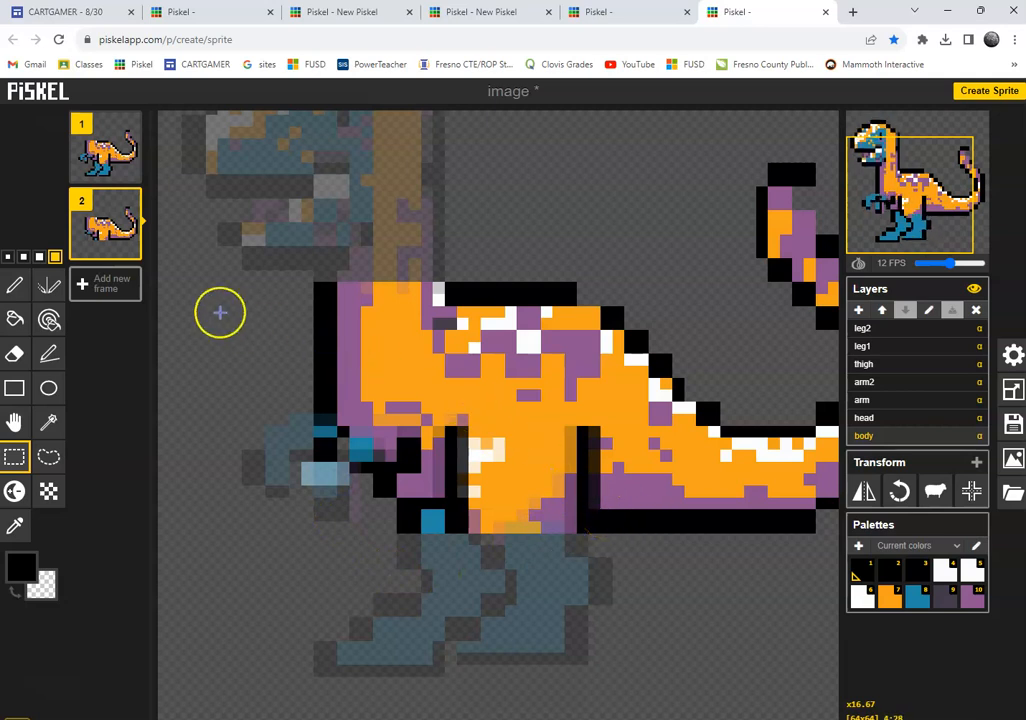
{"action": "mouse_move", "coordinate": [128, 247]}
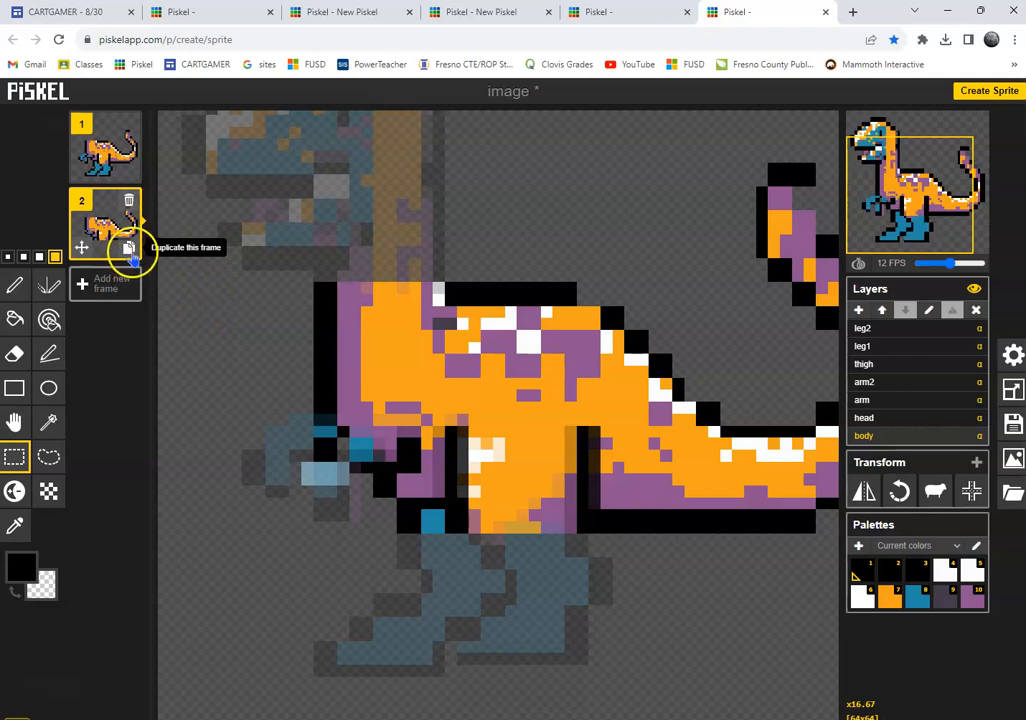
Duplicate frame 2 to make frame 3 for the next walk pose.
{"action": "left_click", "coordinate": [128, 247]}
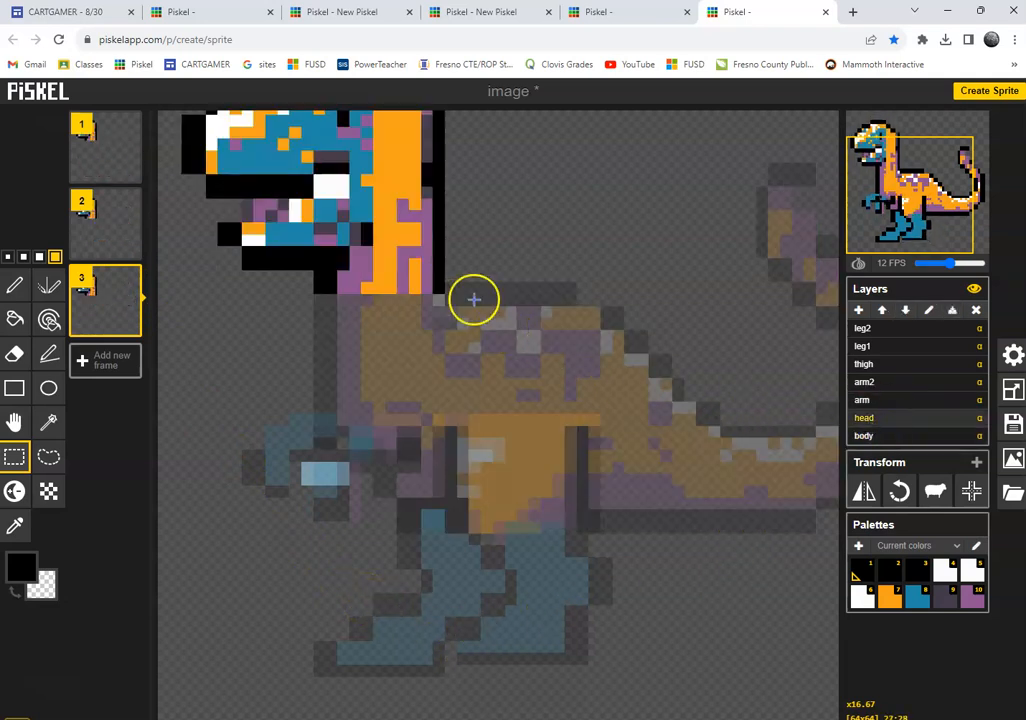
{"action": "mouse_move", "coordinate": [14, 420]}
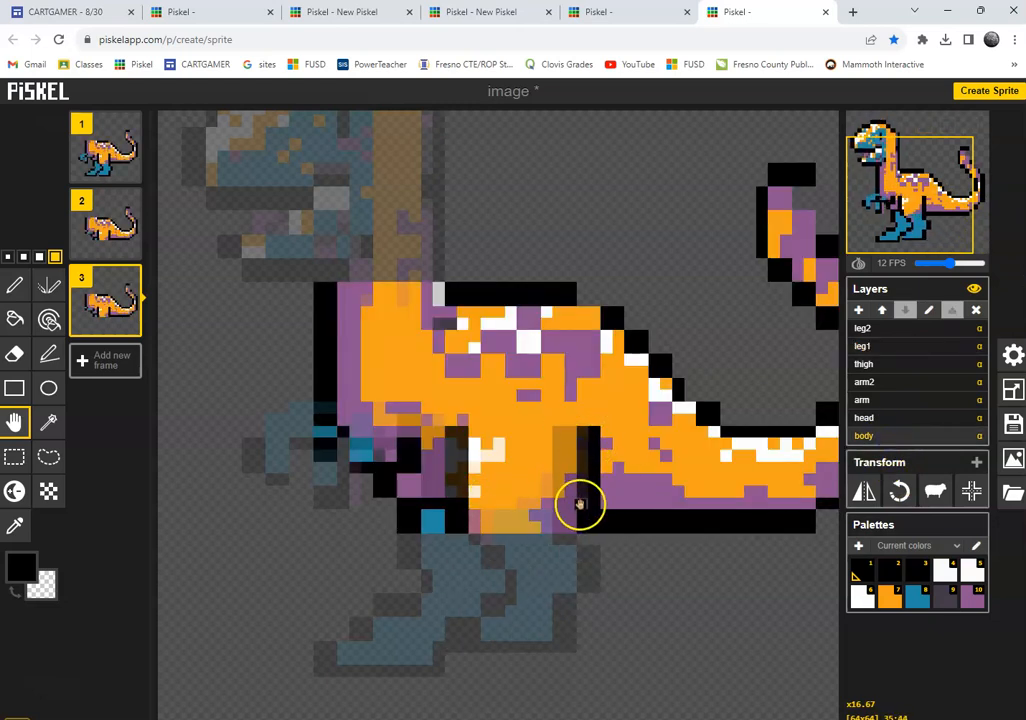
{"action": "mouse_move", "coordinate": [107, 465]}
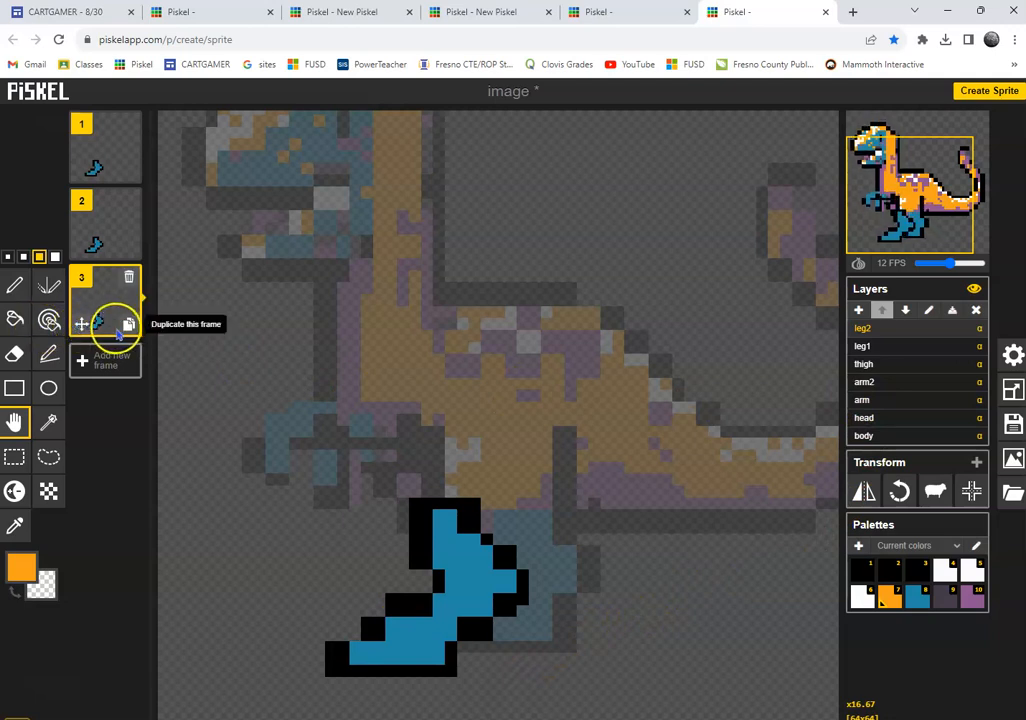
Duplicate the re-posed frame 3 to create a fourth frame.
{"action": "left_click", "coordinate": [128, 322]}
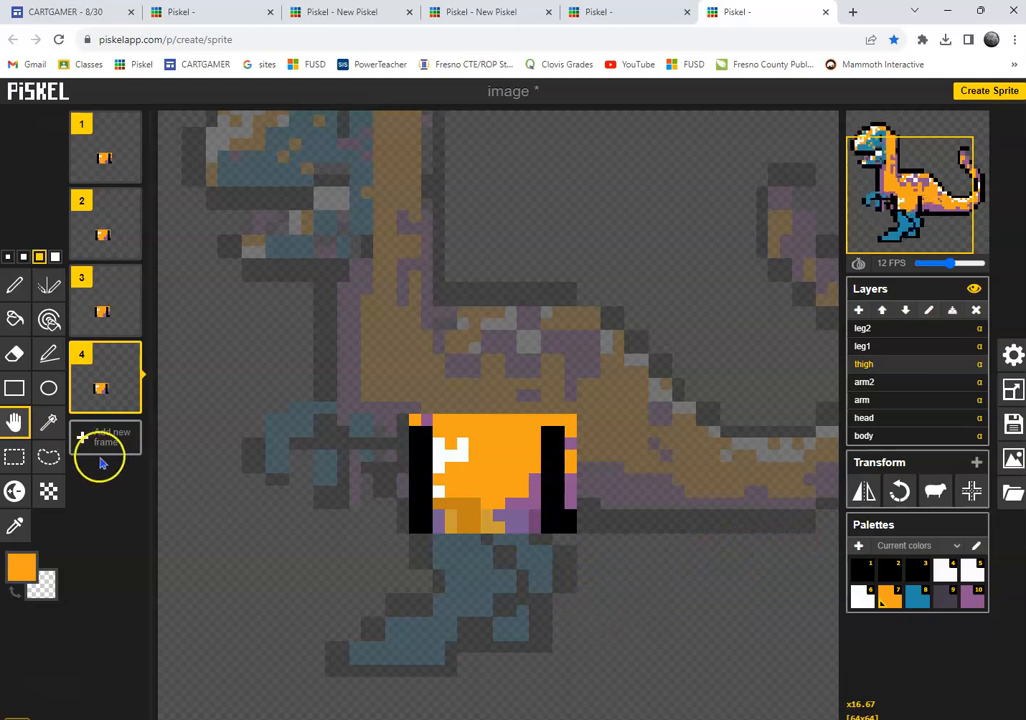
Add a fifth frame, then duplicate it into a sixth frame.
{"action": "left_click", "coordinate": [105, 437]}
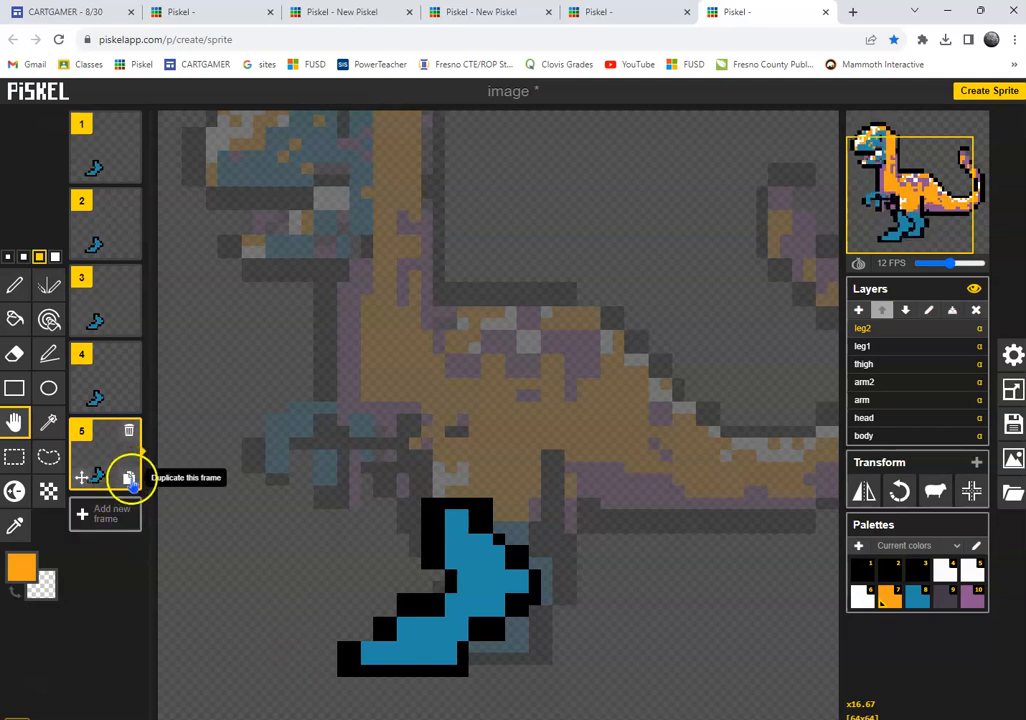
{"action": "left_click", "coordinate": [128, 477]}
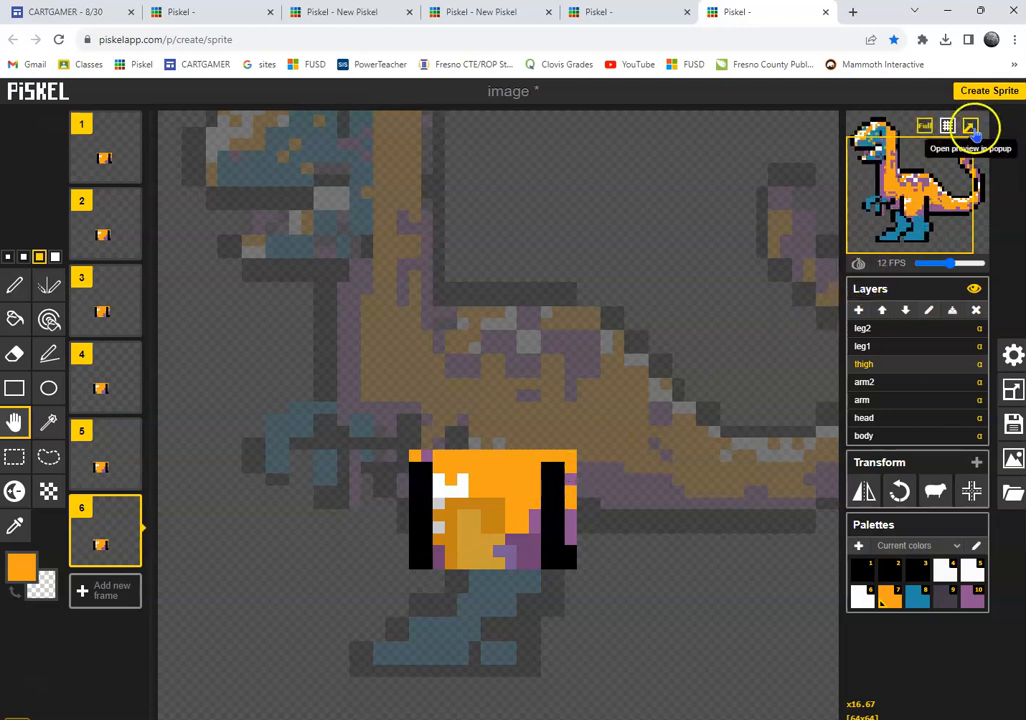
Open the dinosaur animation preview in its own popup window.
{"action": "left_click", "coordinate": [971, 126]}
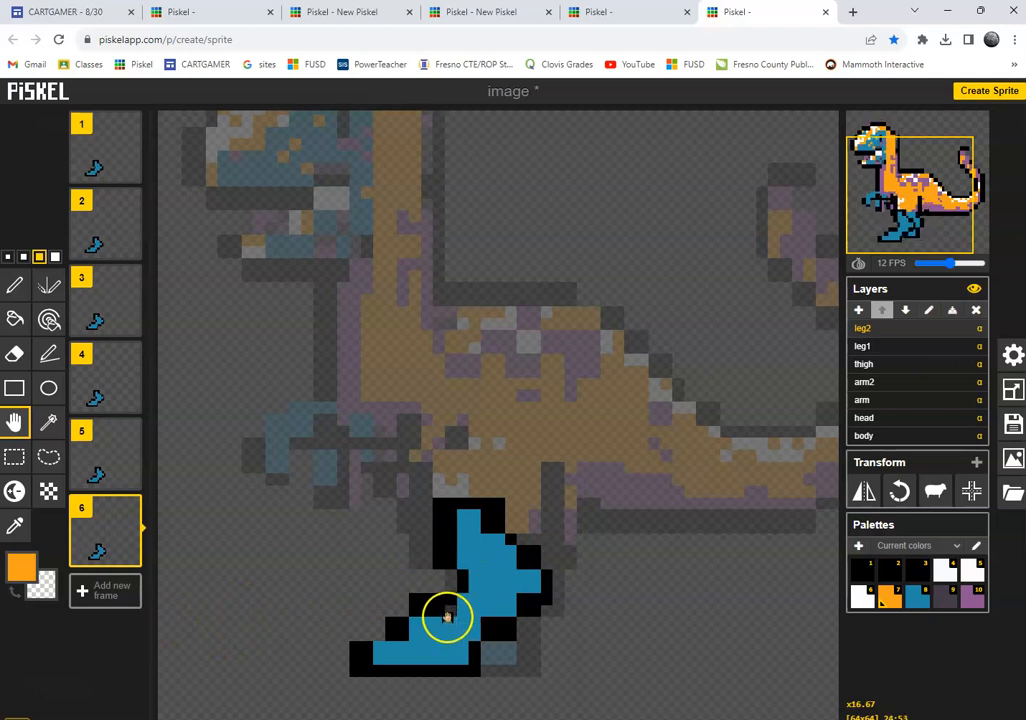
{"action": "left_click", "coordinate": [448, 617]}
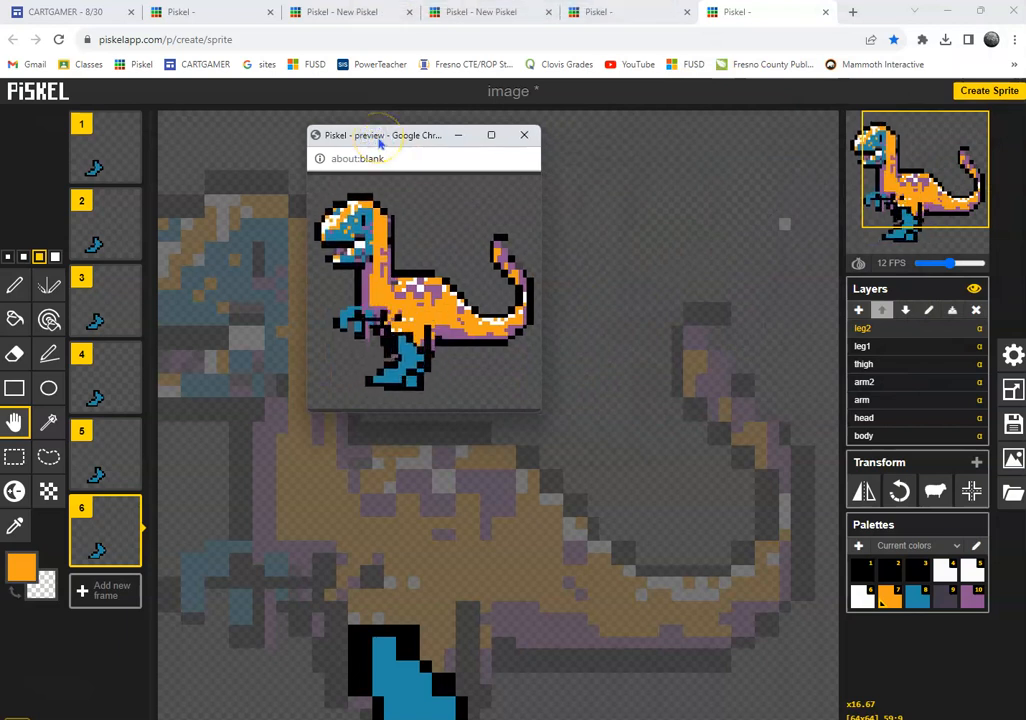
{"action": "mouse_move", "coordinate": [428, 390]}
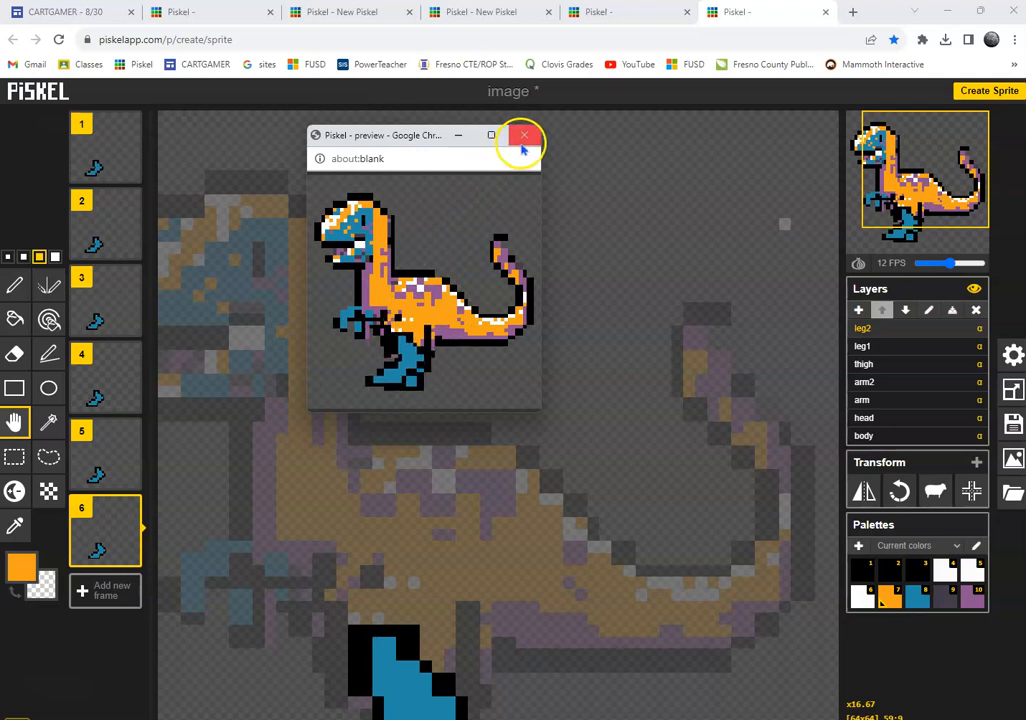
{"action": "left_click", "coordinate": [522, 135]}
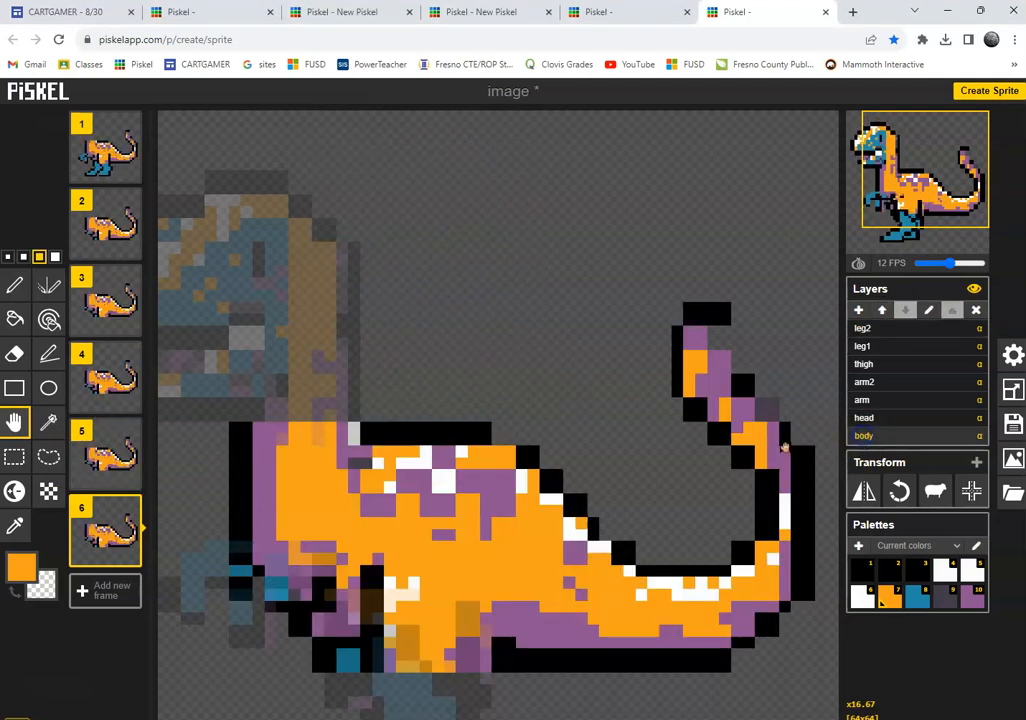
Step through the frame list to frame 2, then on to frame 4's body pose.
{"action": "left_click", "coordinate": [105, 222]}
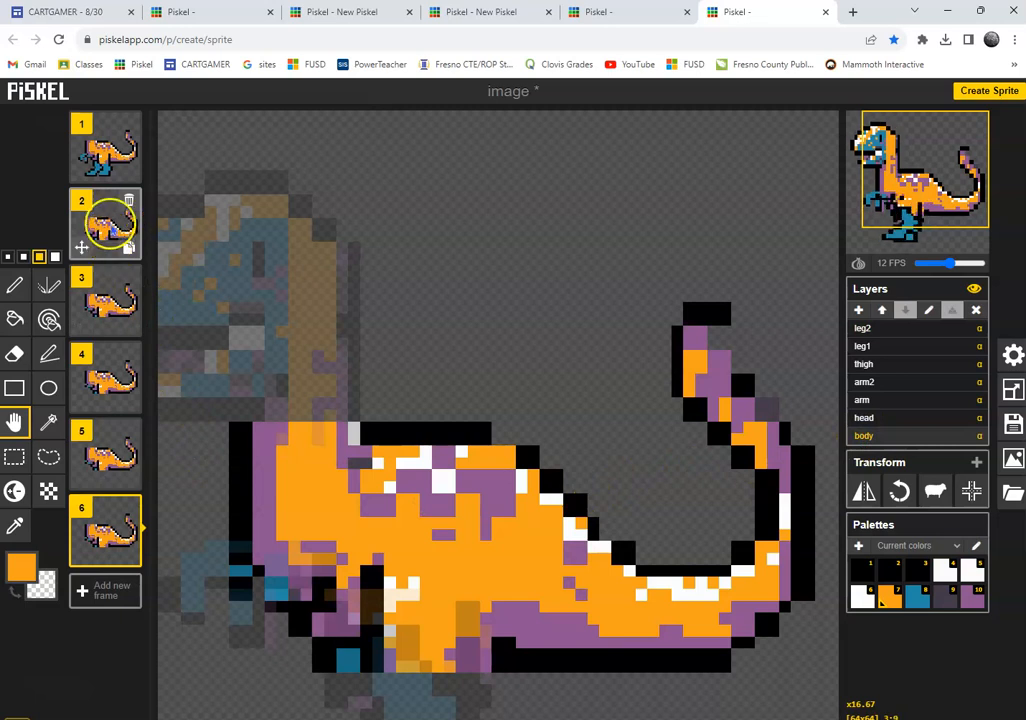
{"action": "left_click", "coordinate": [105, 300]}
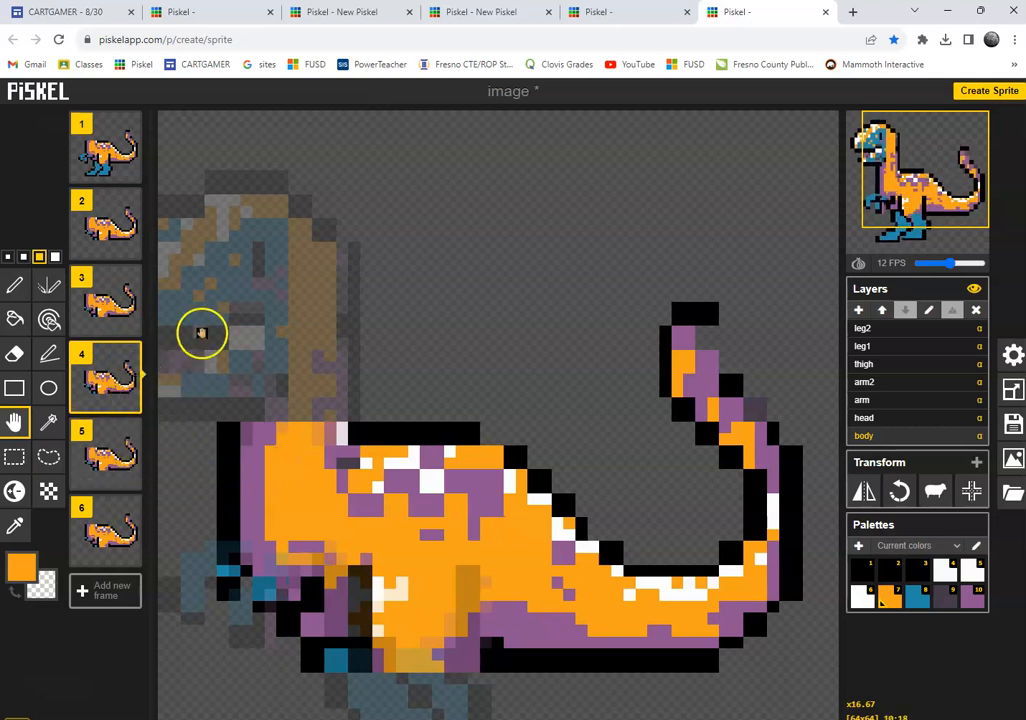
{"action": "left_click", "coordinate": [105, 455]}
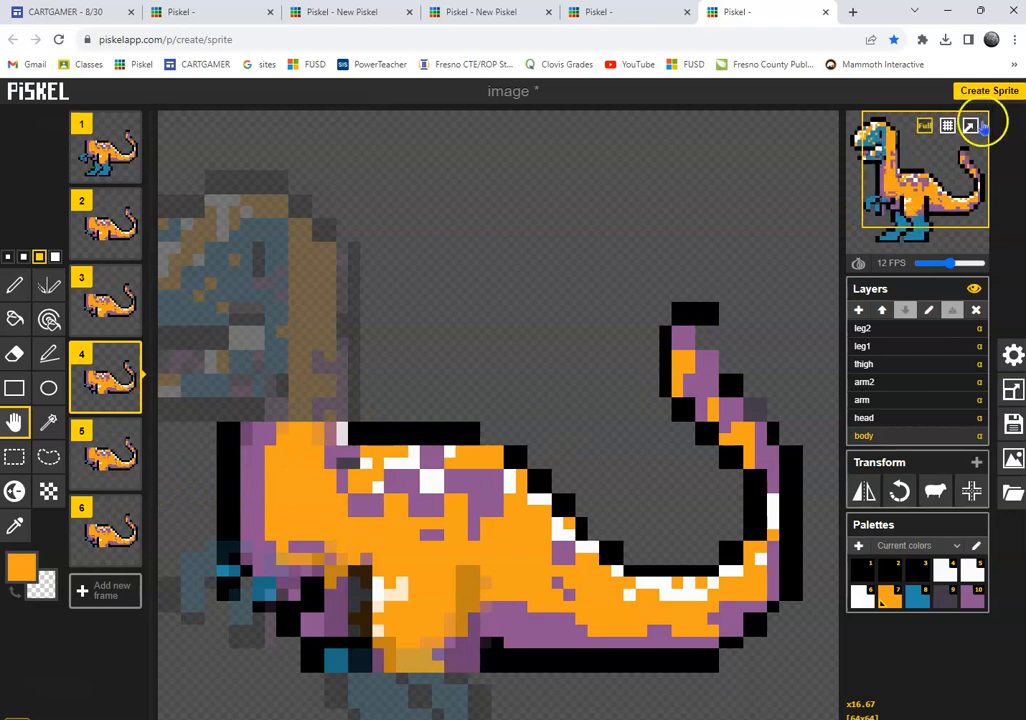
{"action": "mouse_move", "coordinate": [970, 125]}
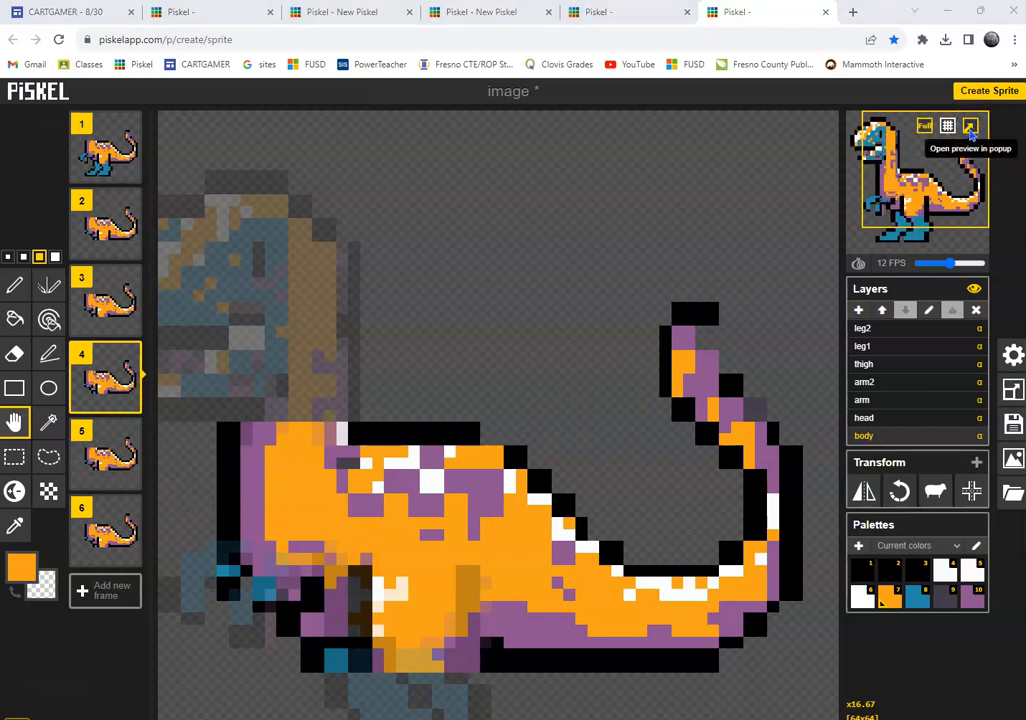
Pop out the six-frame walk cycle into a separate preview window.
{"action": "left_click", "coordinate": [970, 125]}
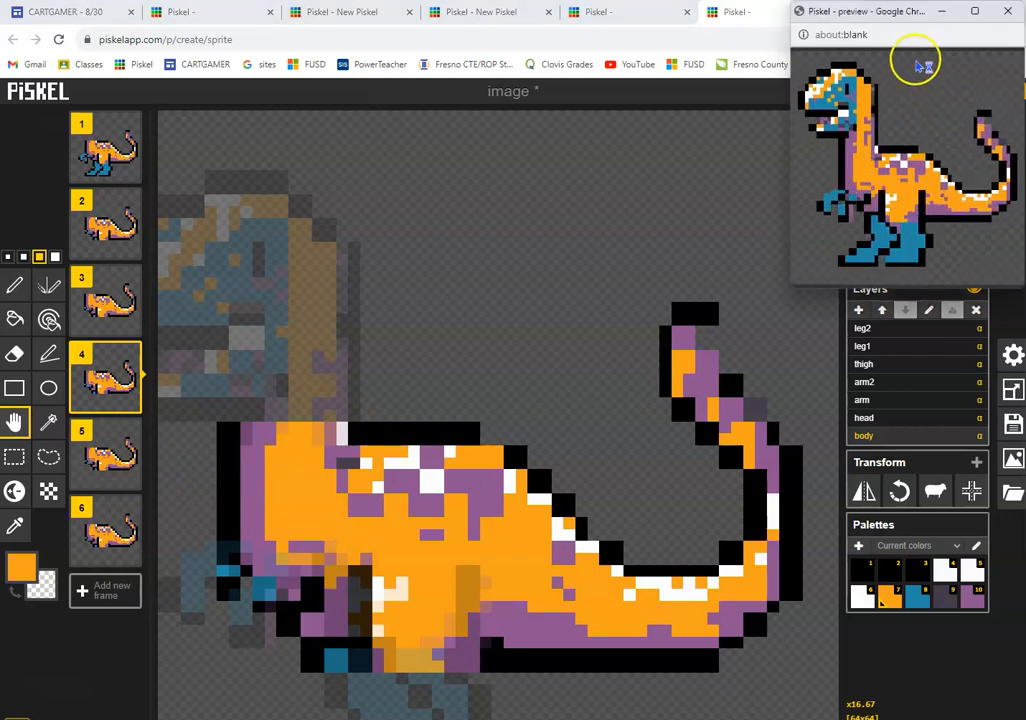